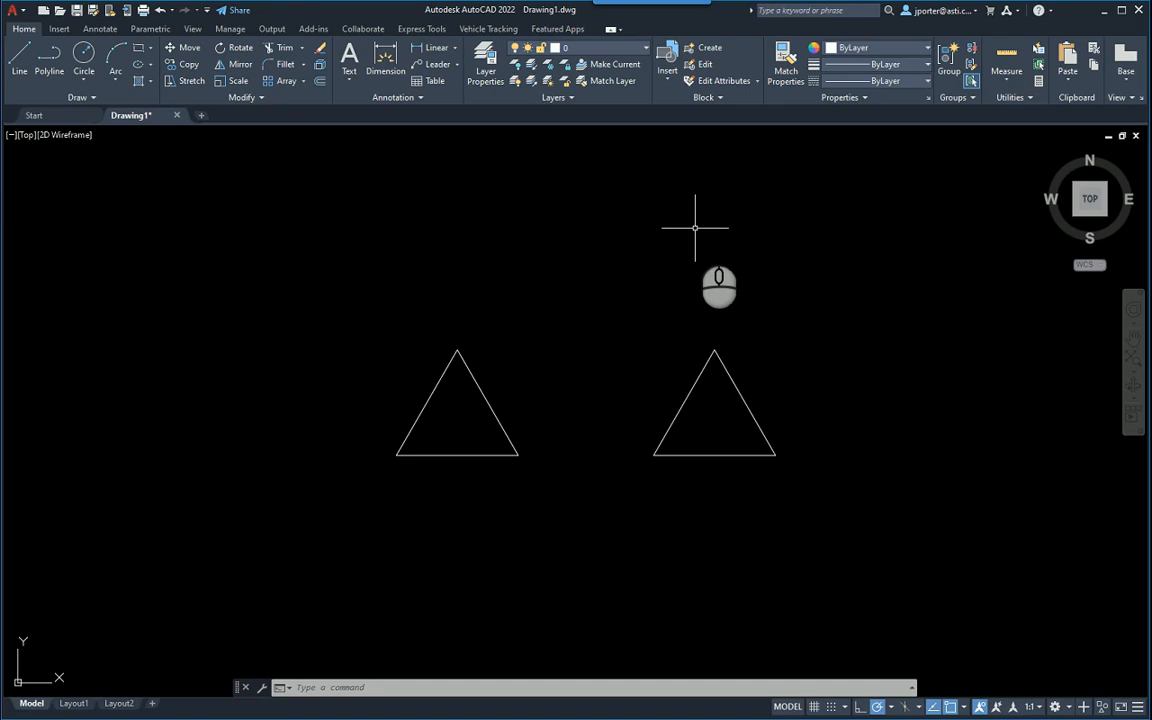
pyautogui.moveTo(537, 370)
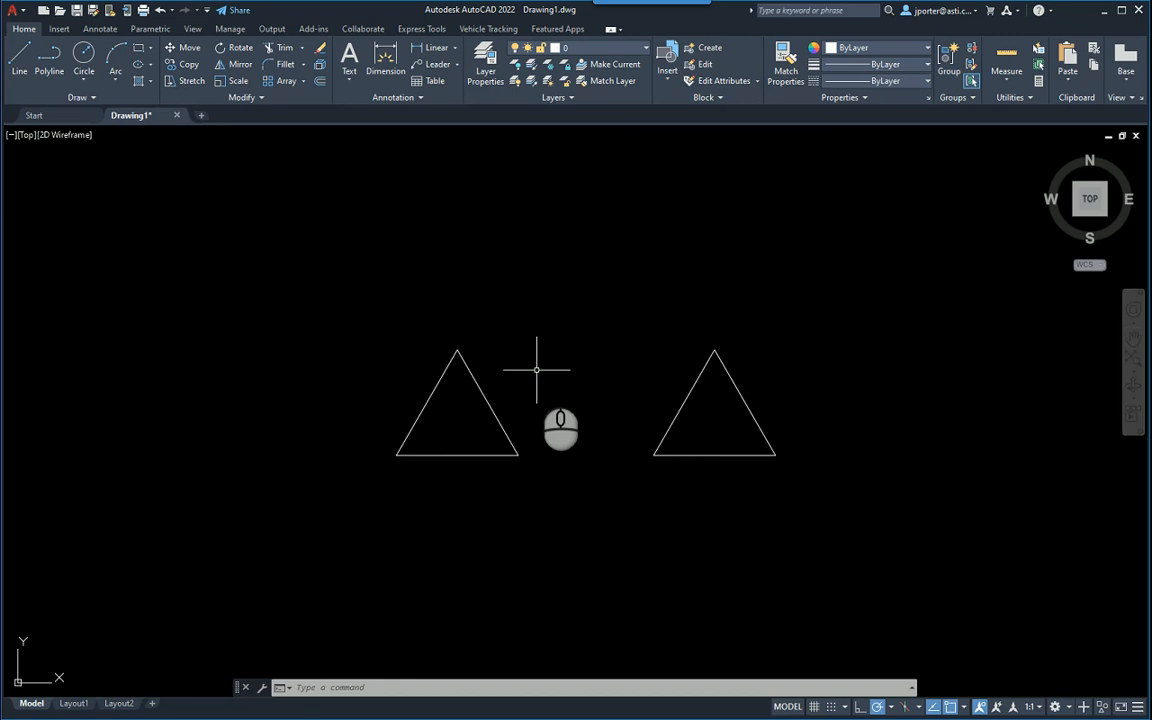
pyautogui.moveTo(440, 385)
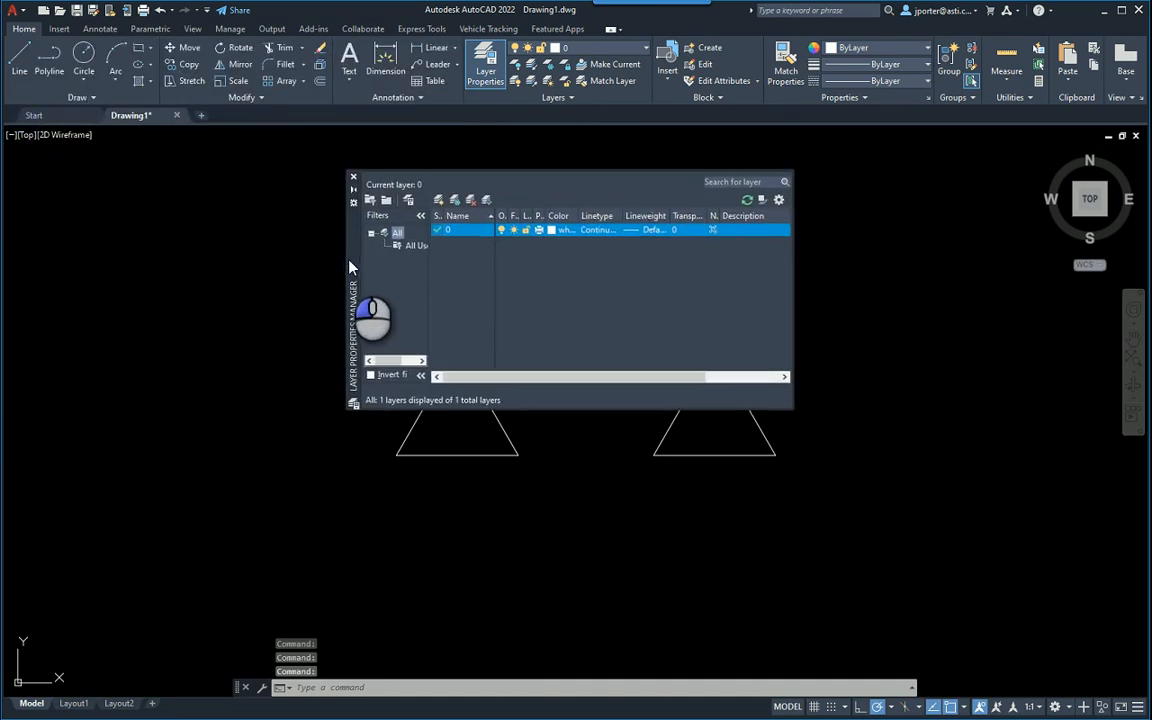
# Step: Add four new layers, colouring Layer1 red and Layer2 yellow
pyautogui.click(438, 199)
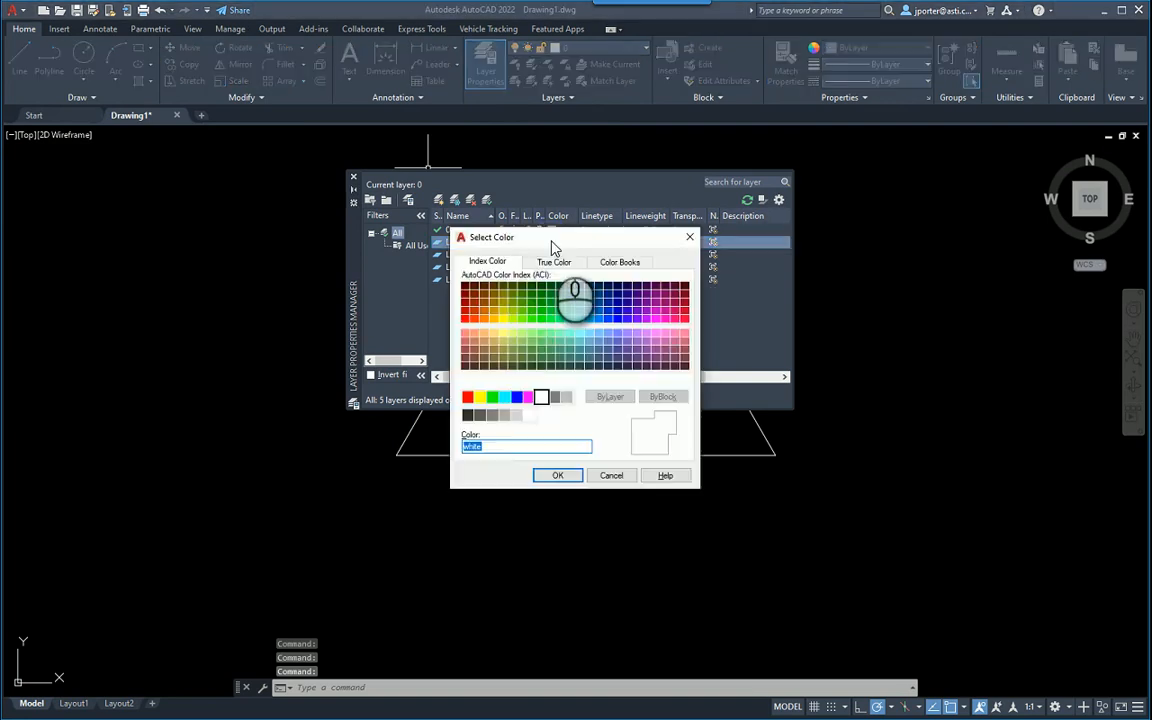
pyautogui.click(557, 475)
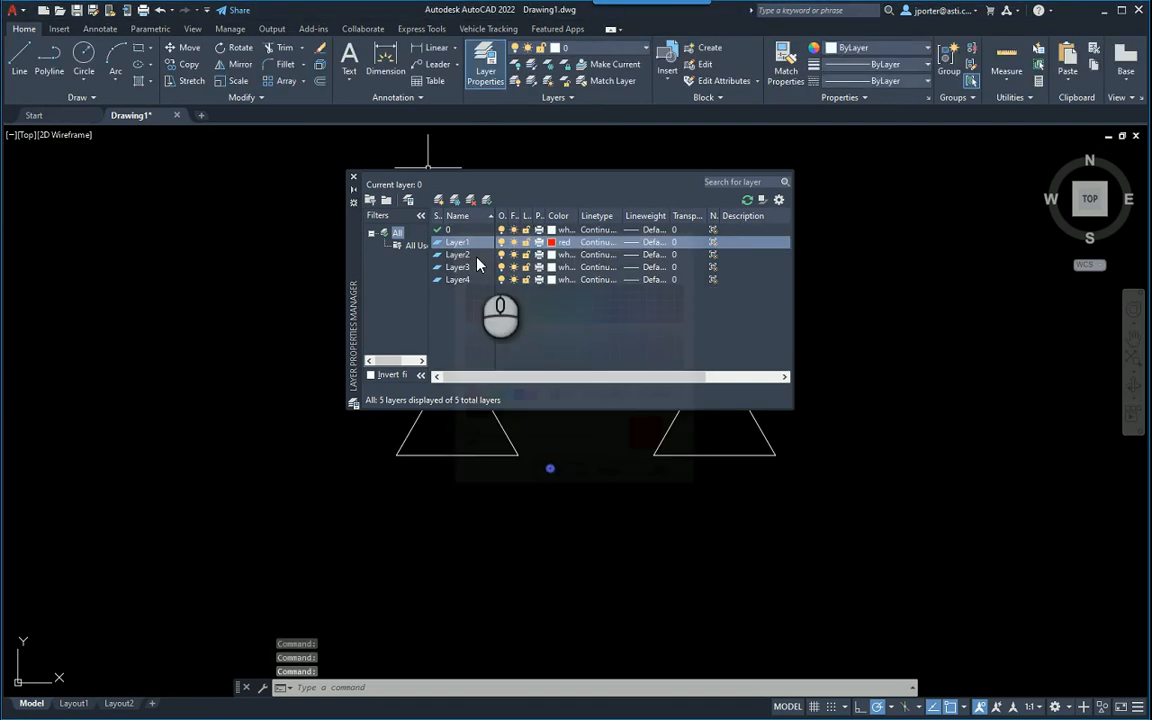
pyautogui.click(457, 254)
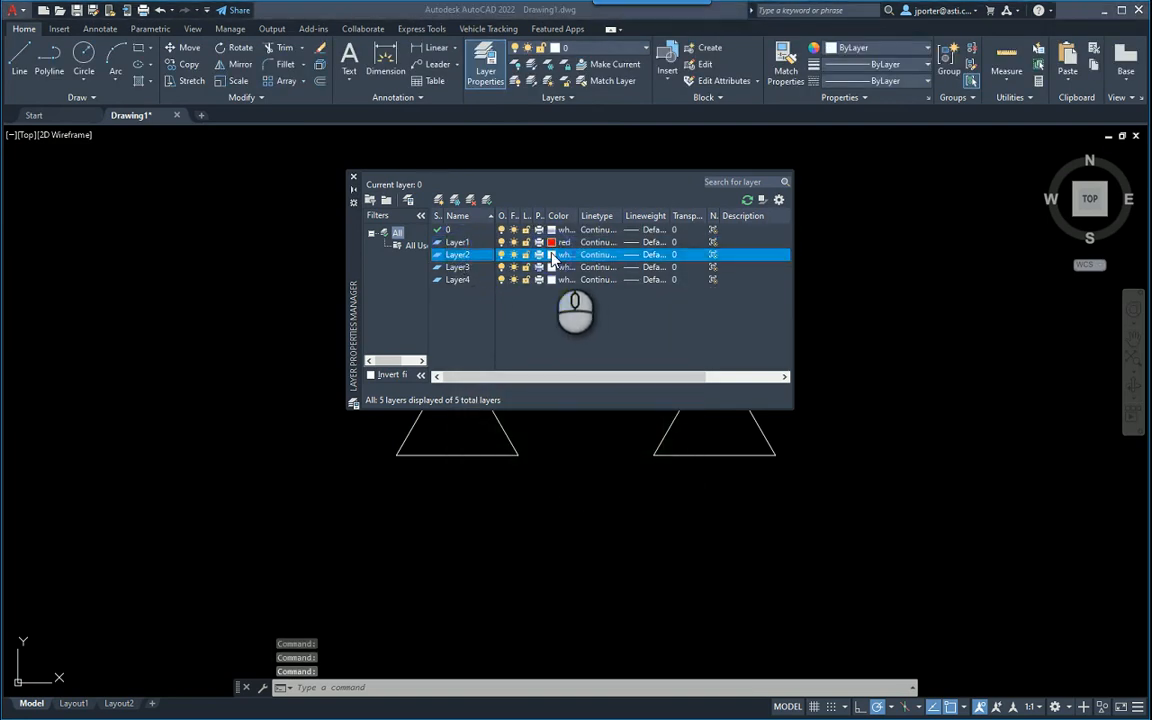
pyautogui.click(566, 254)
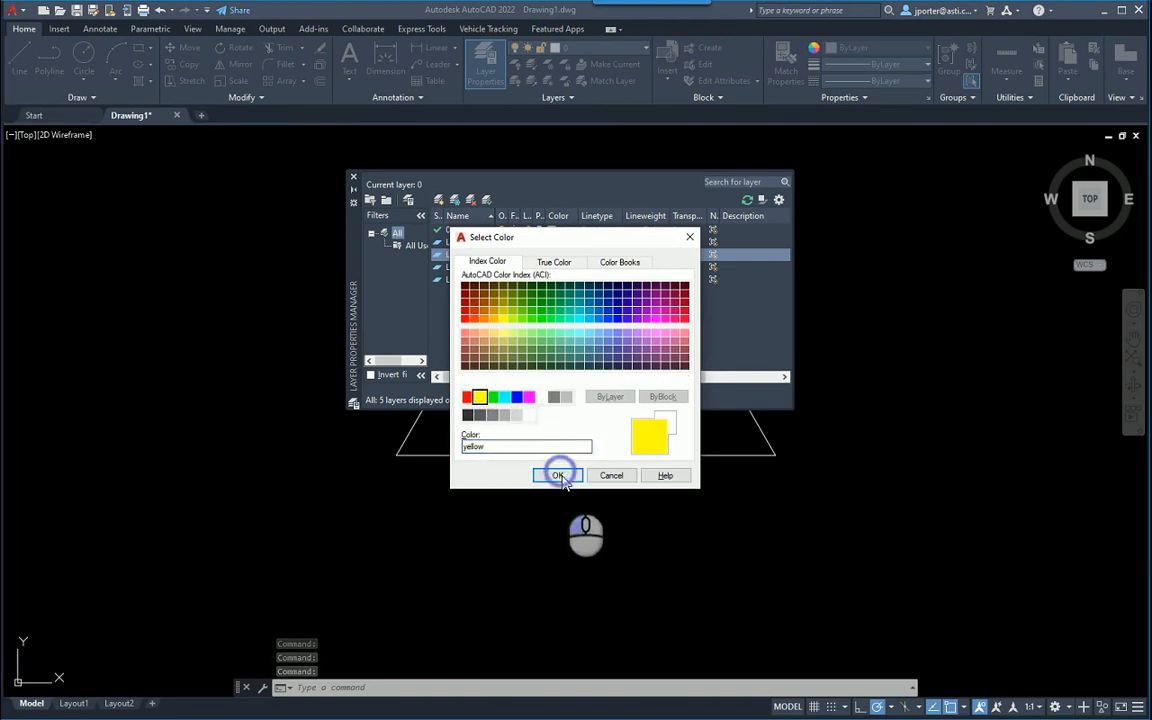
pyautogui.click(558, 475)
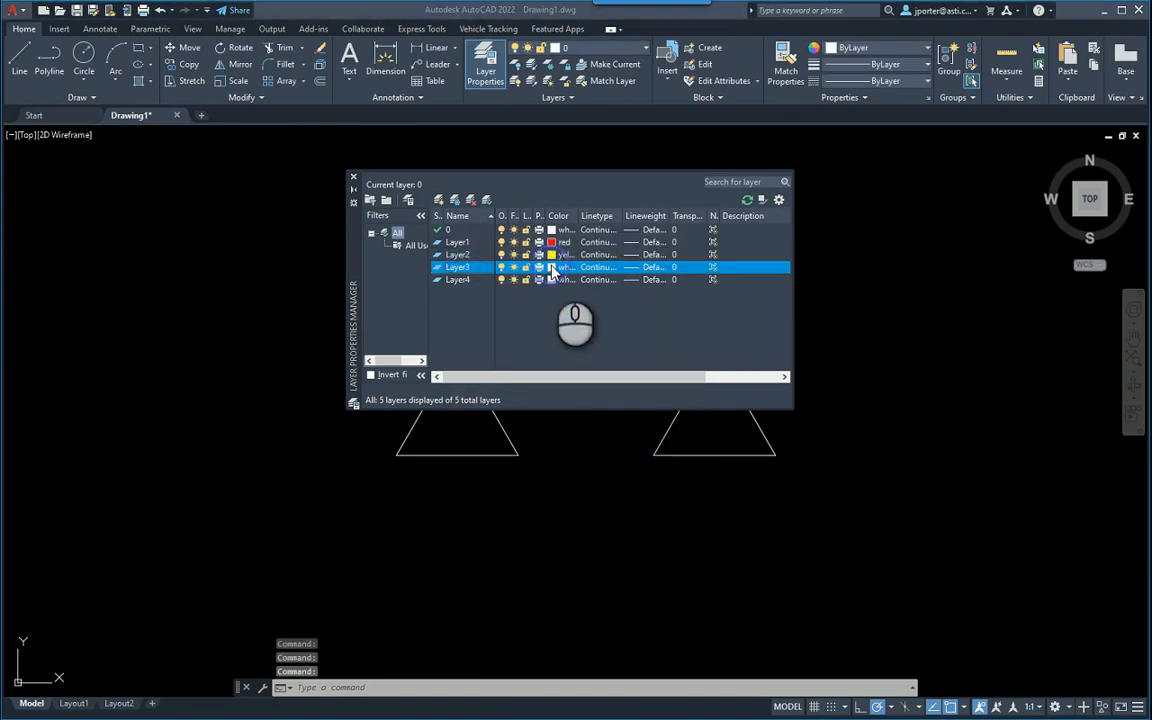
# Step: Colour Layer3 green and Layer4 cyan
pyautogui.click(565, 267)
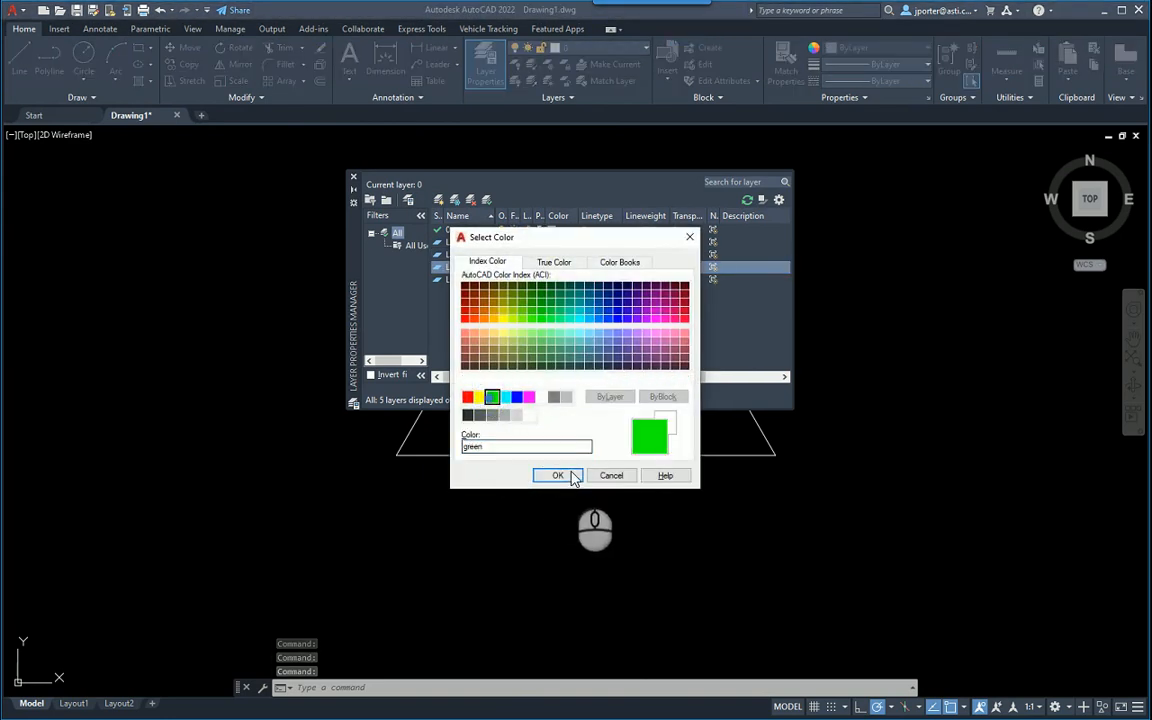
pyautogui.click(558, 475)
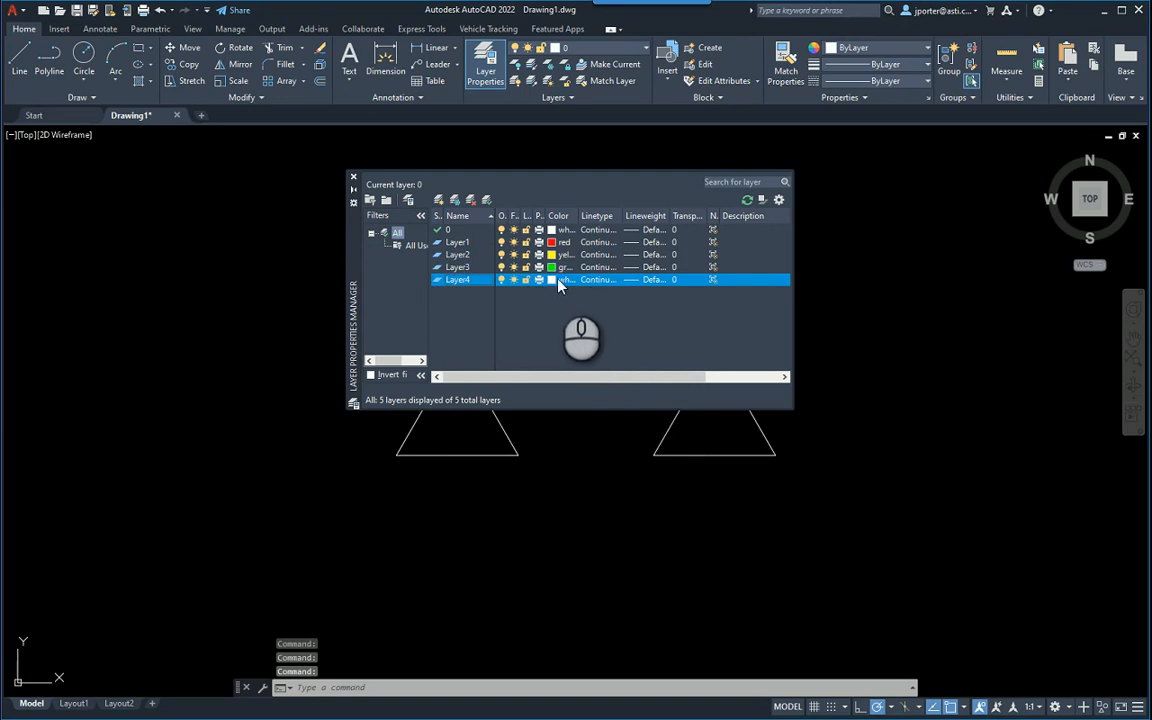
pyautogui.click(567, 279)
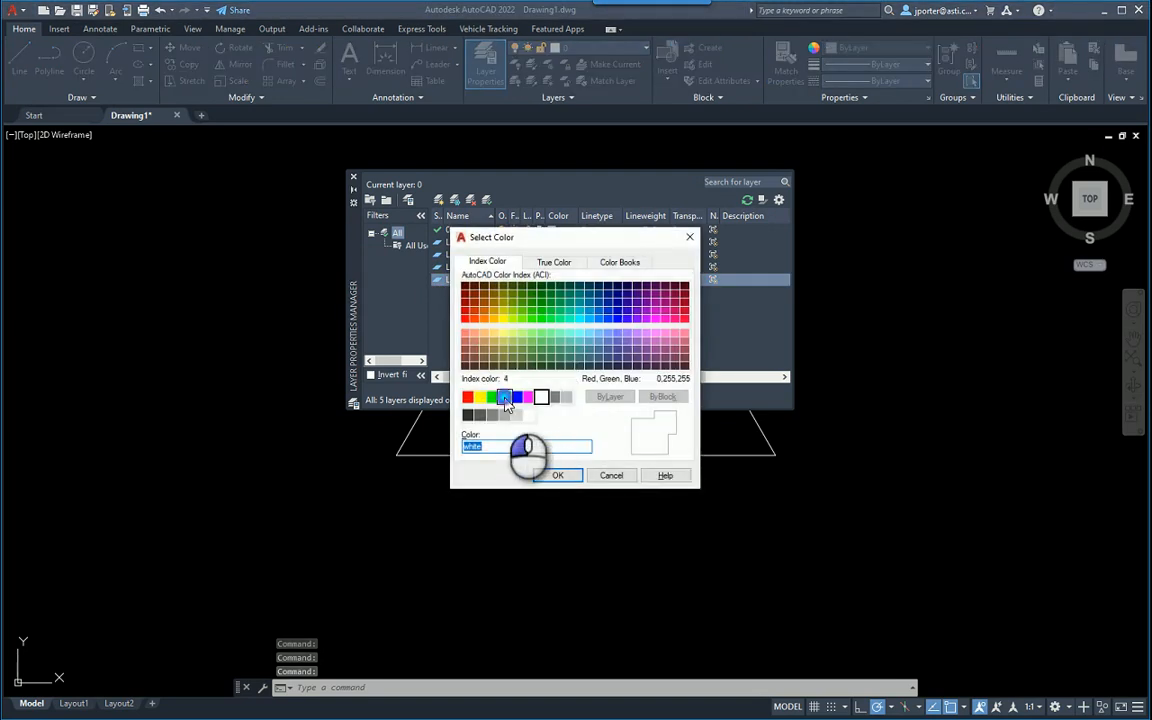
pyautogui.click(558, 475)
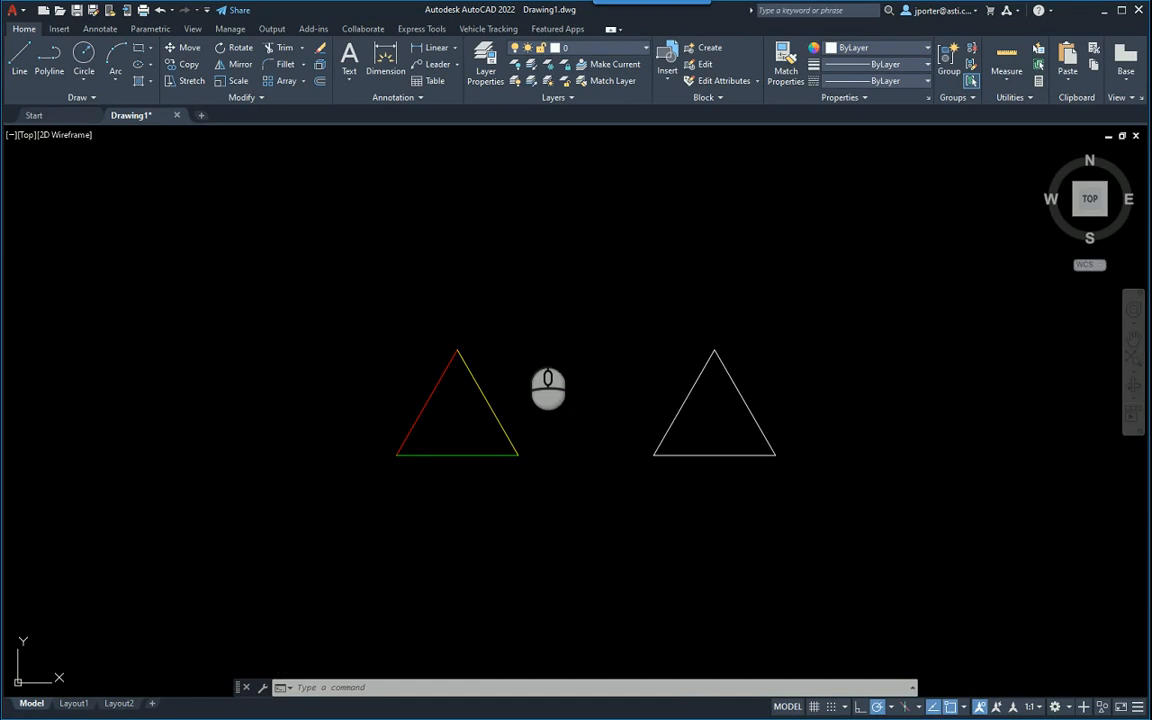
# Step: Define block TRIANGLE-1 from the left triangle's edges with a picked base point, deleting the originals
pyautogui.click(710, 48)
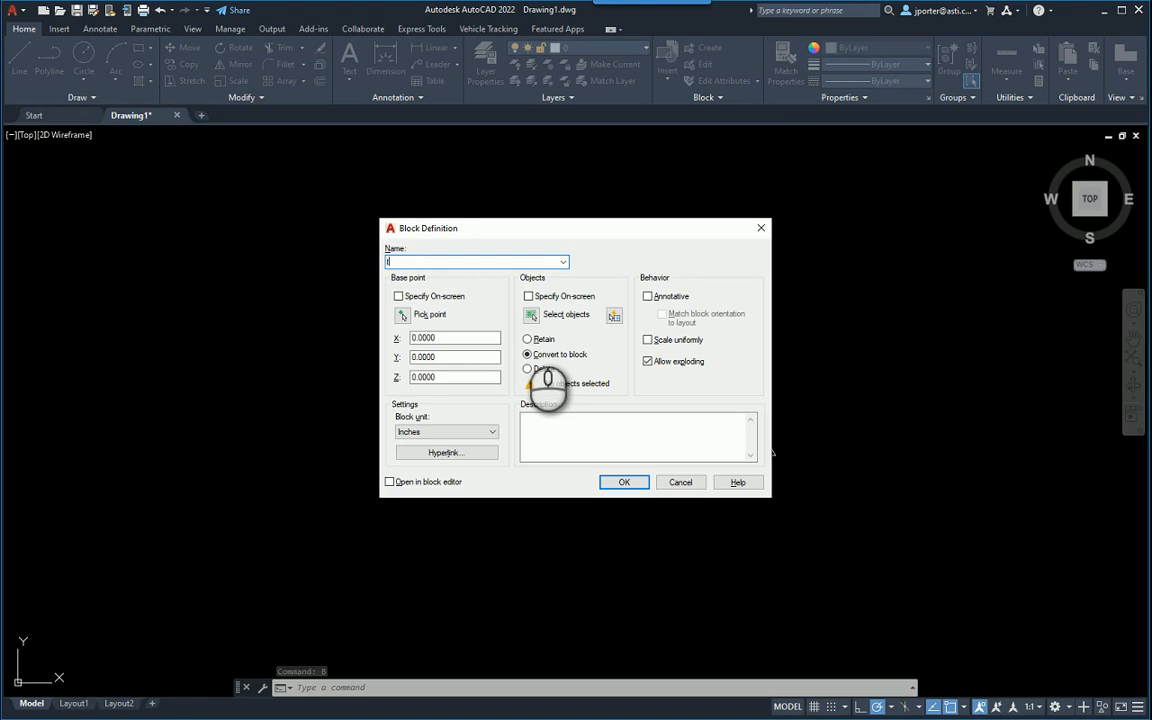
pyautogui.write('TRIANGLE-1')
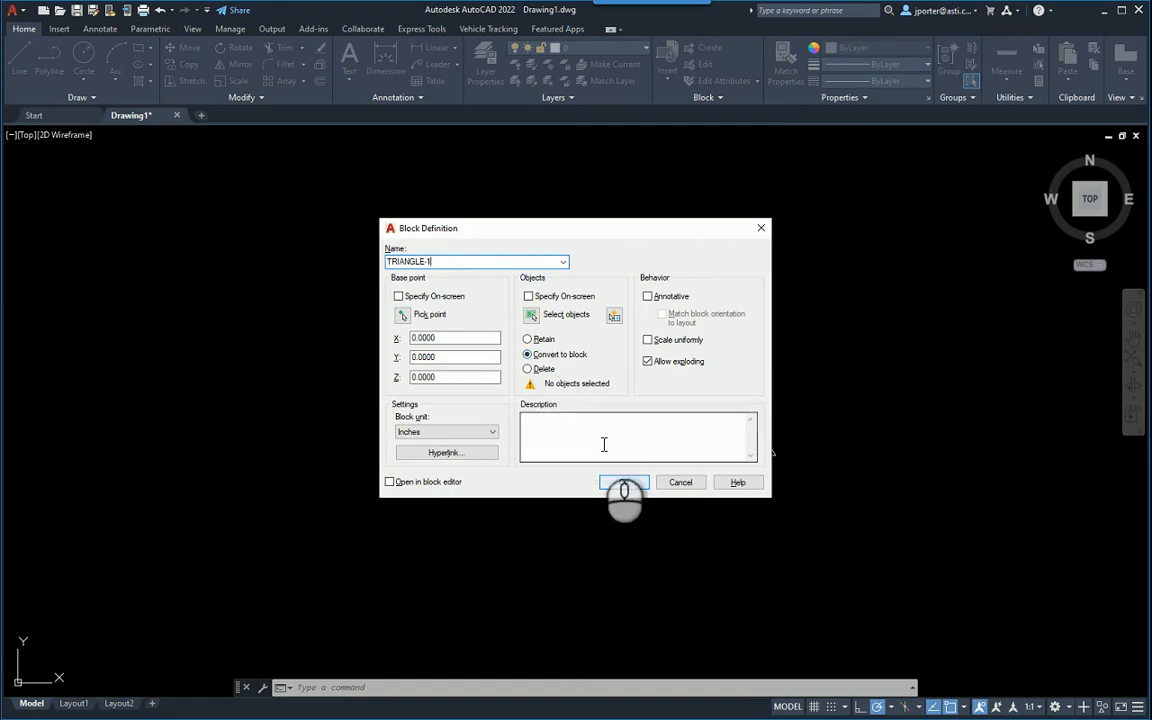
pyautogui.click(528, 368)
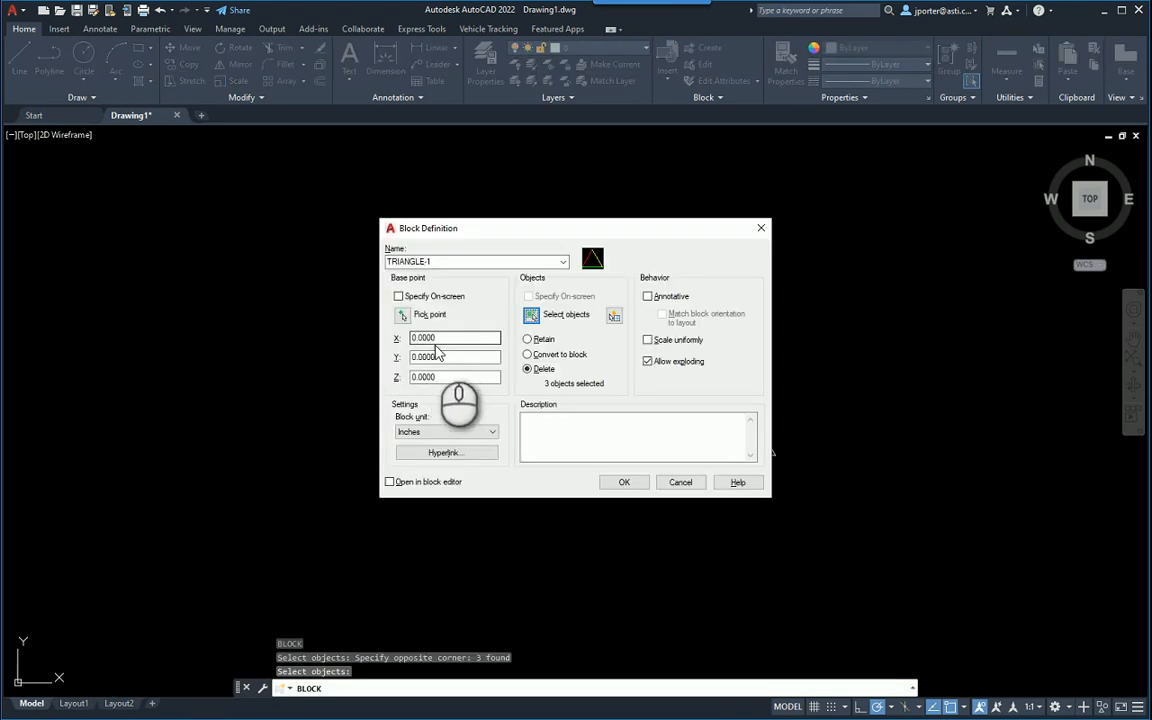
pyautogui.click(624, 482)
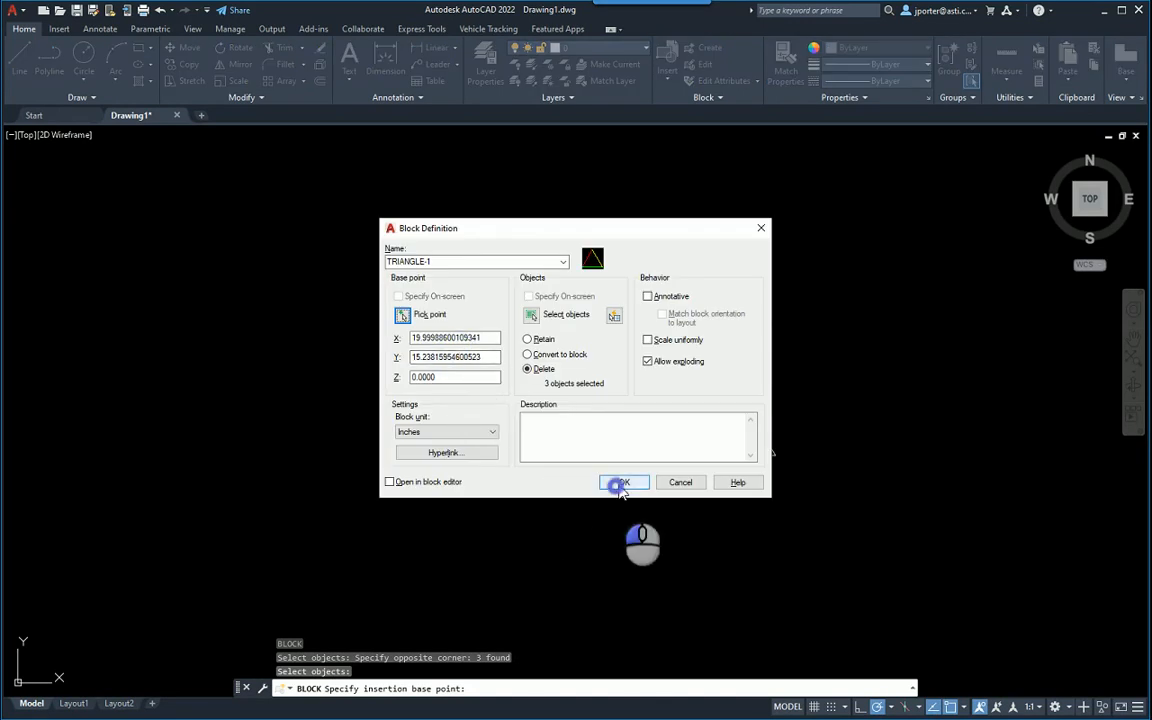
pyautogui.click(622, 482)
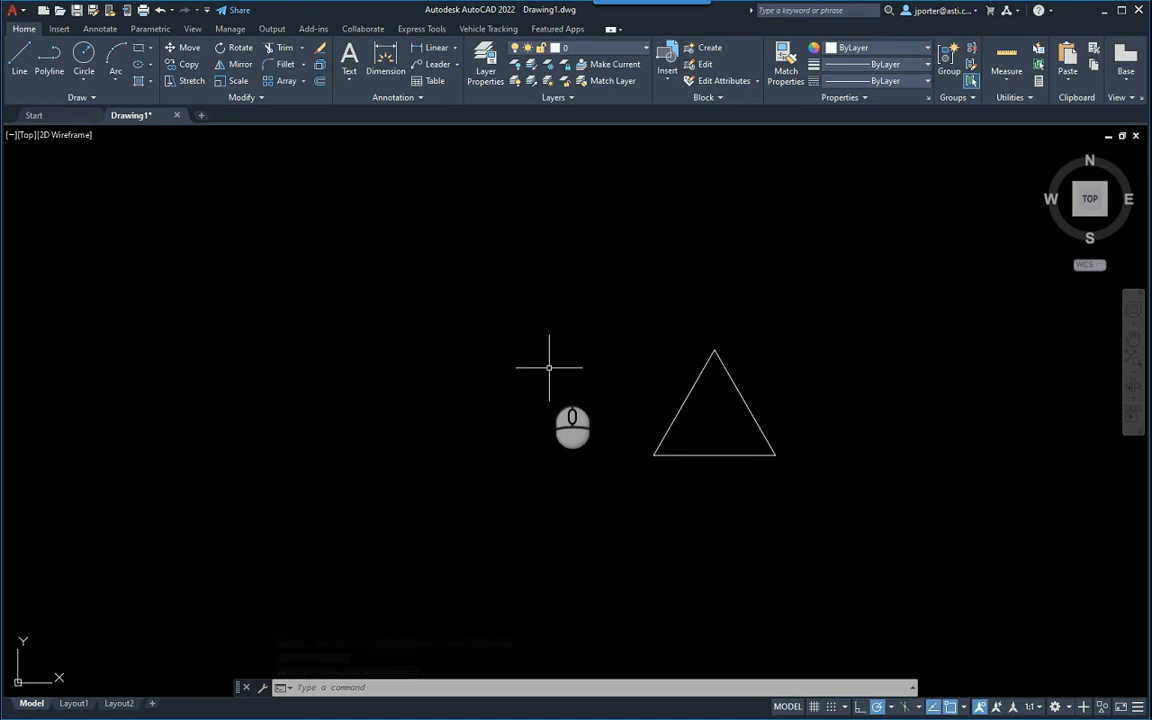
# Step: Define block TRIANGLE-2 from the white right triangle with a picked base point, deleting it
pyautogui.click(713, 405)
pyautogui.write('TRIANGLE-2')
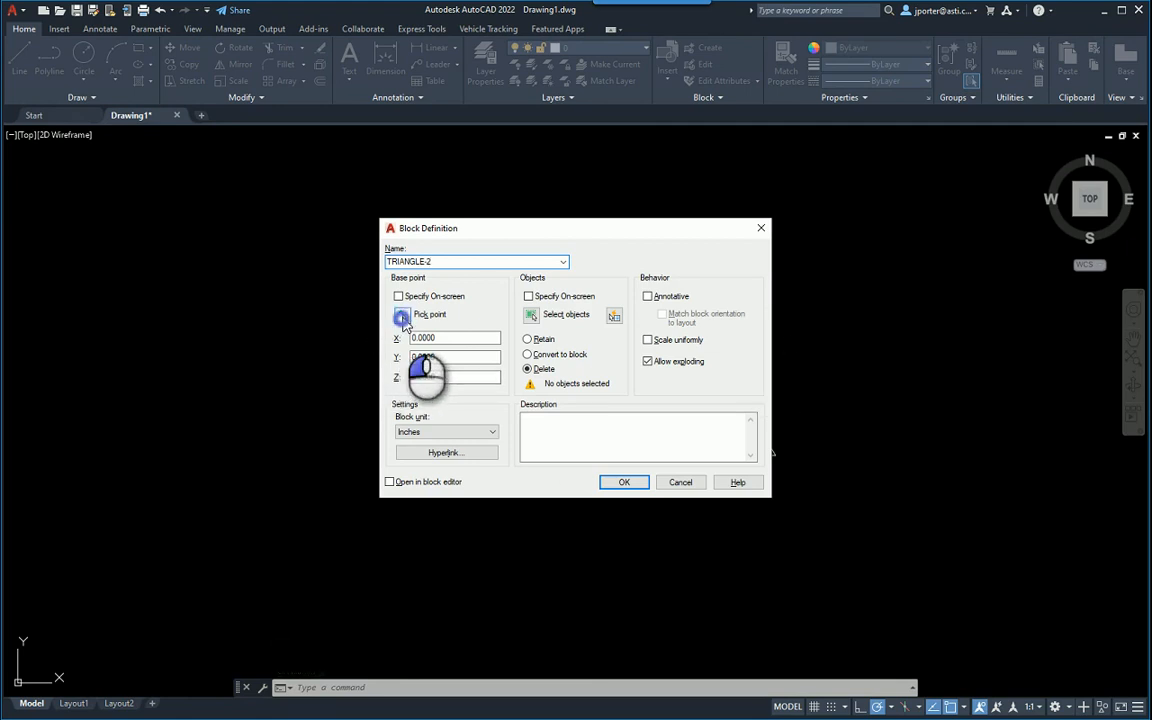
pyautogui.click(402, 314)
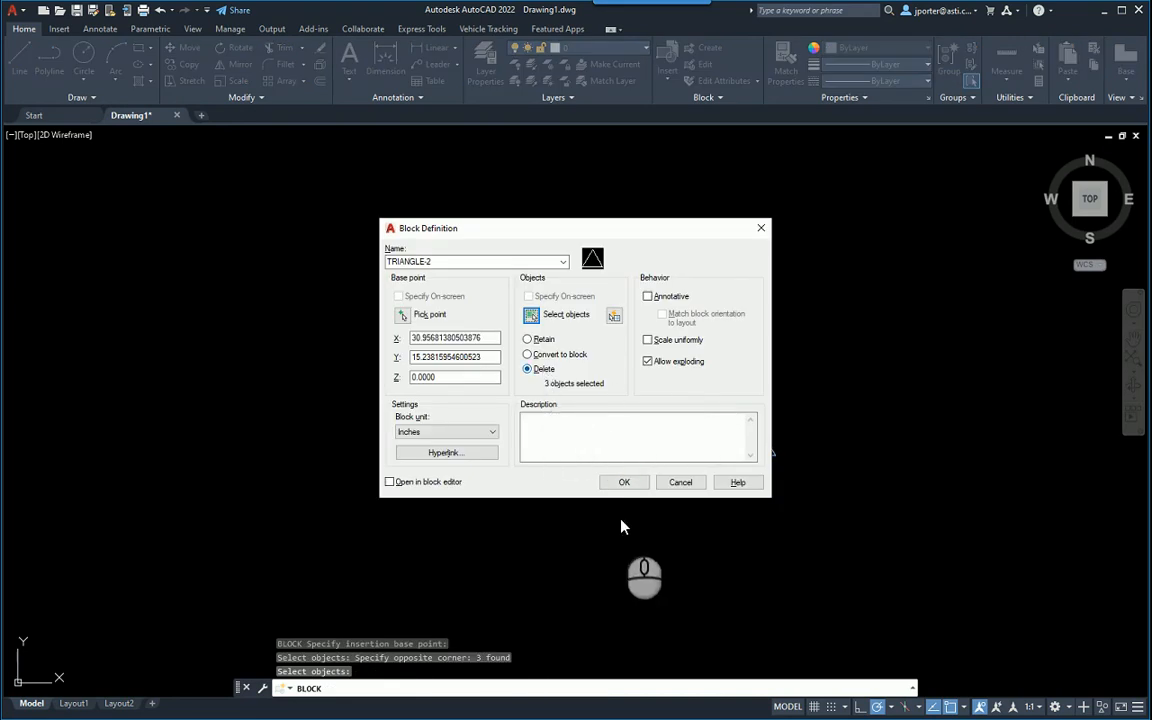
pyautogui.click(624, 482)
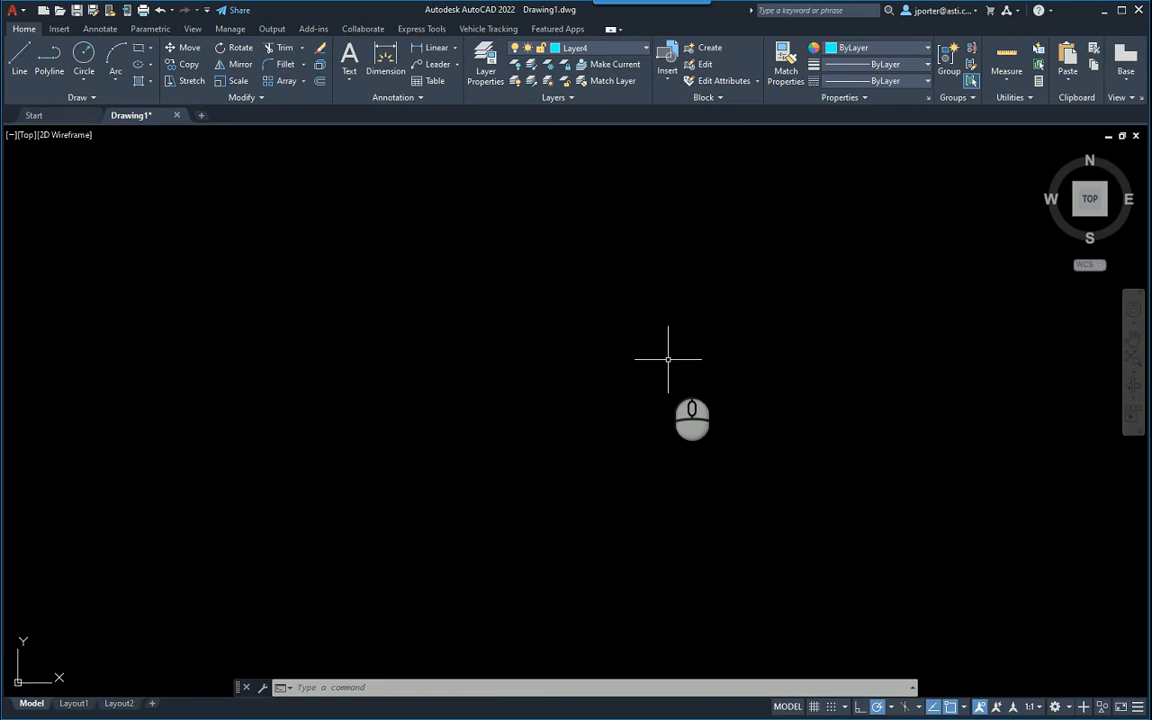
# Step: Insert TRIANGLE-1 and then TRIANGLE-2 beside it from the Blocks palette
pyautogui.click(667, 71)
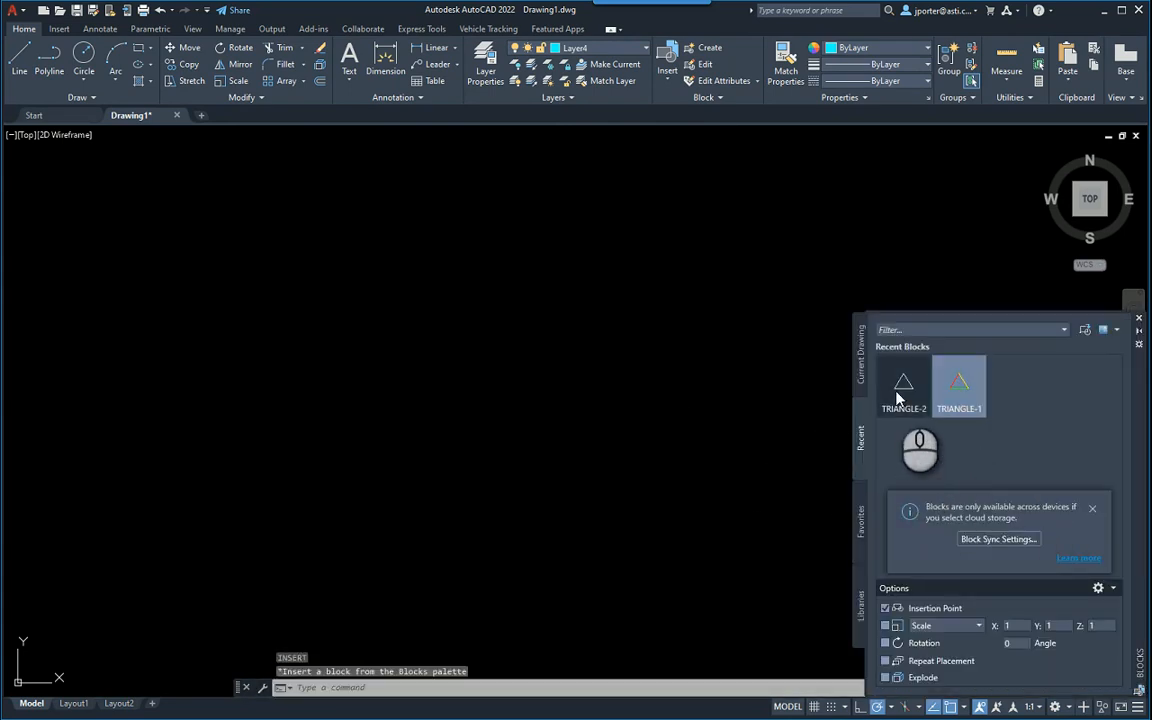
pyautogui.rightClick(958, 385)
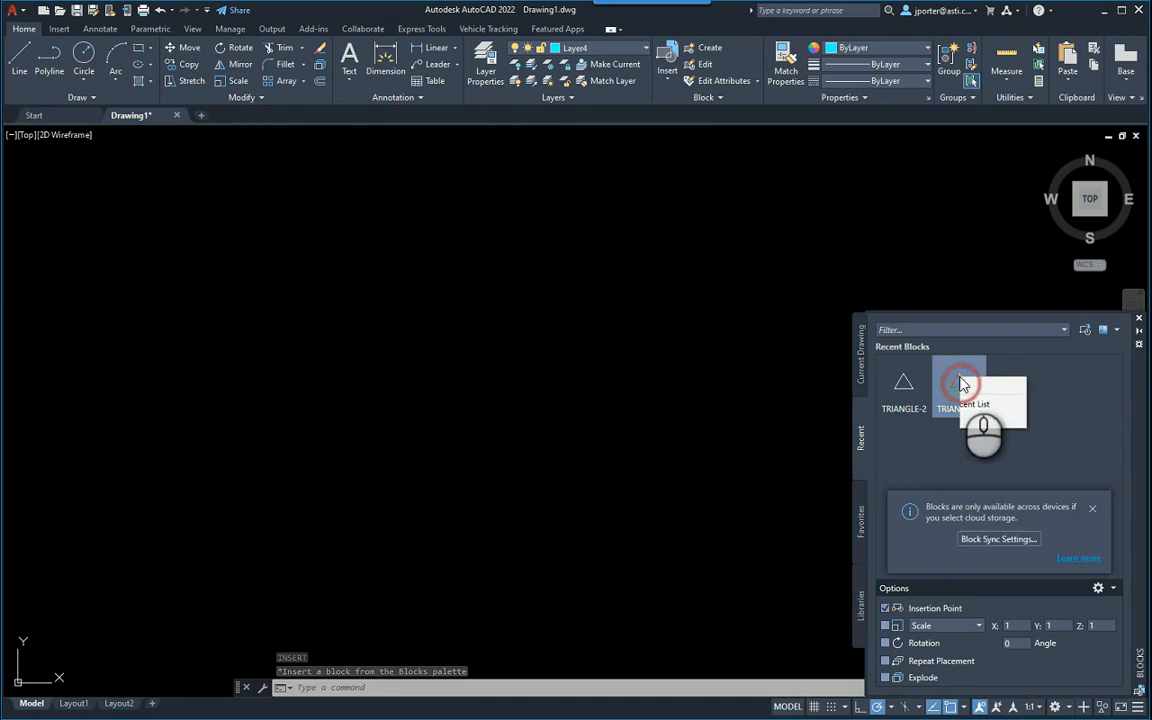
pyautogui.click(959, 383)
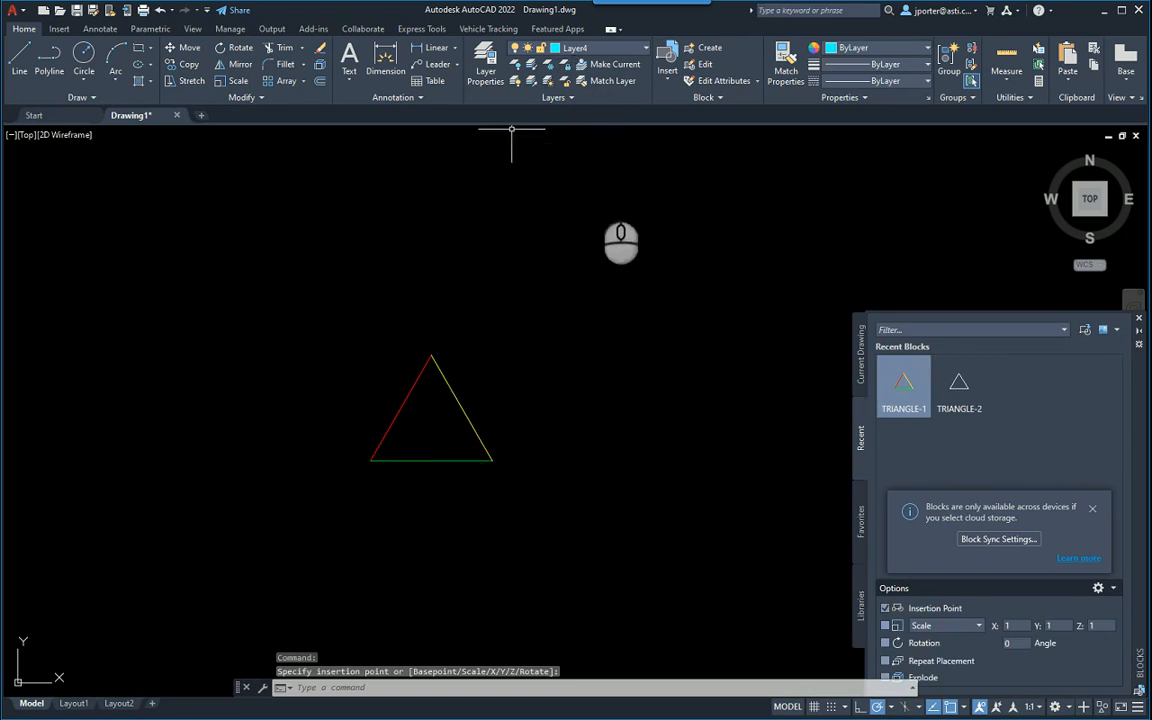
pyautogui.rightClick(958, 385)
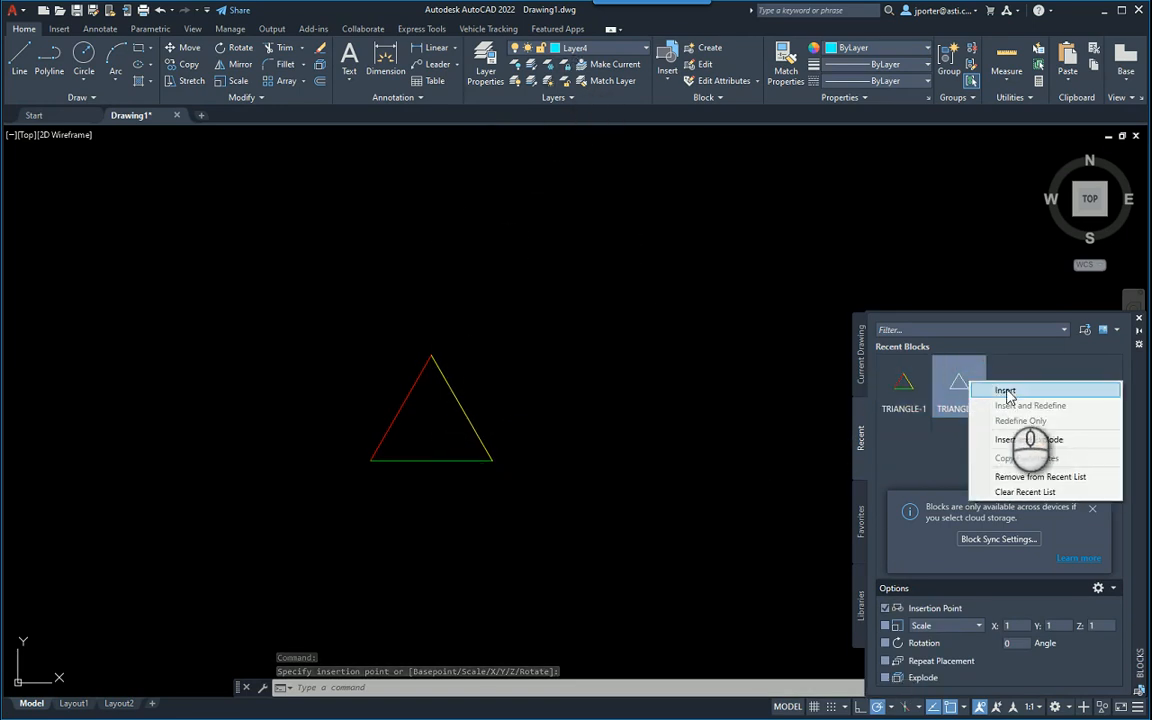
pyautogui.click(1005, 391)
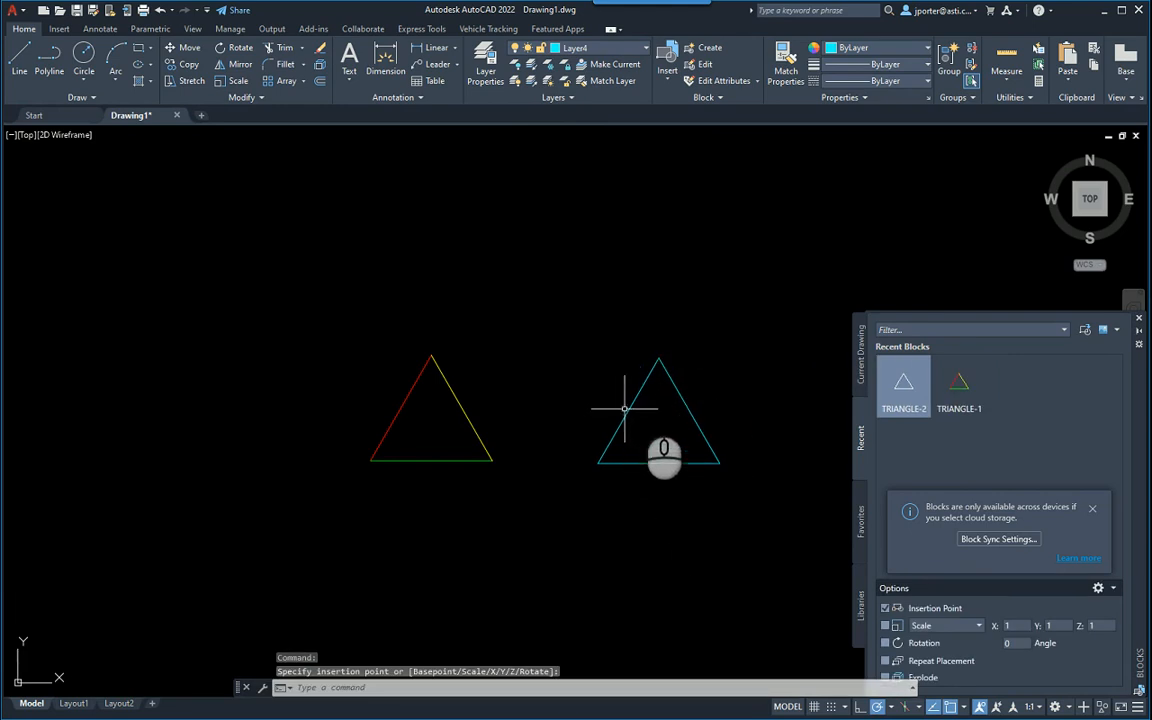
pyautogui.moveTo(645, 405)
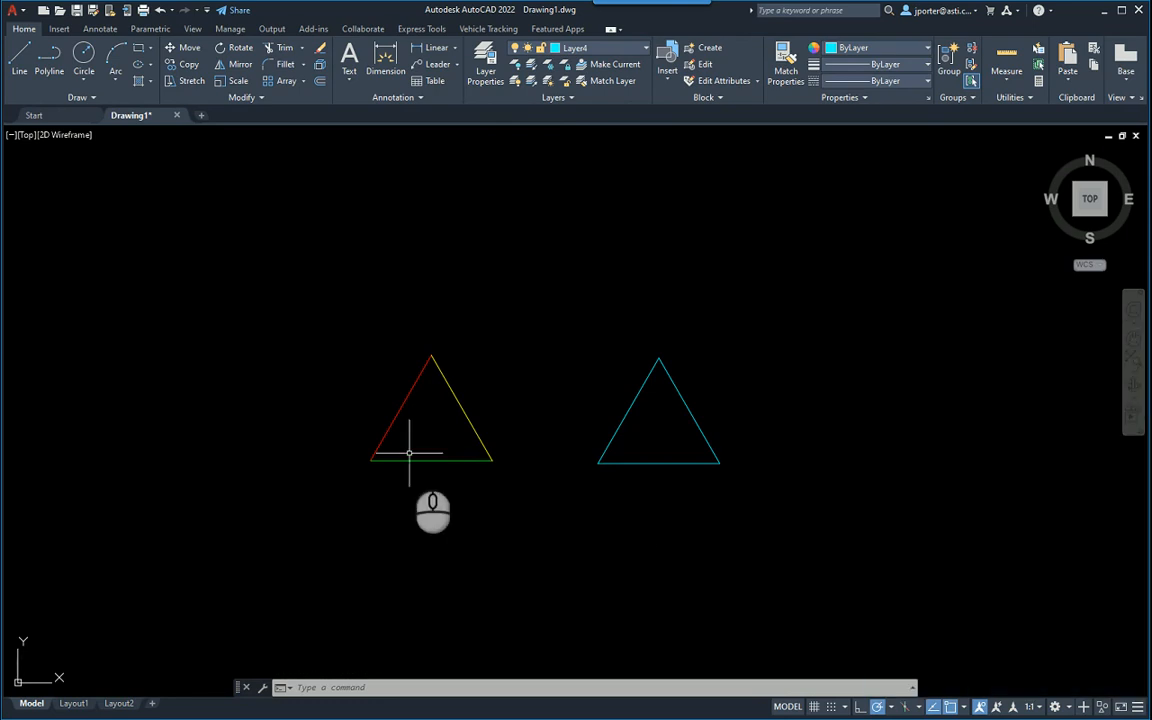
pyautogui.moveTo(370, 465)
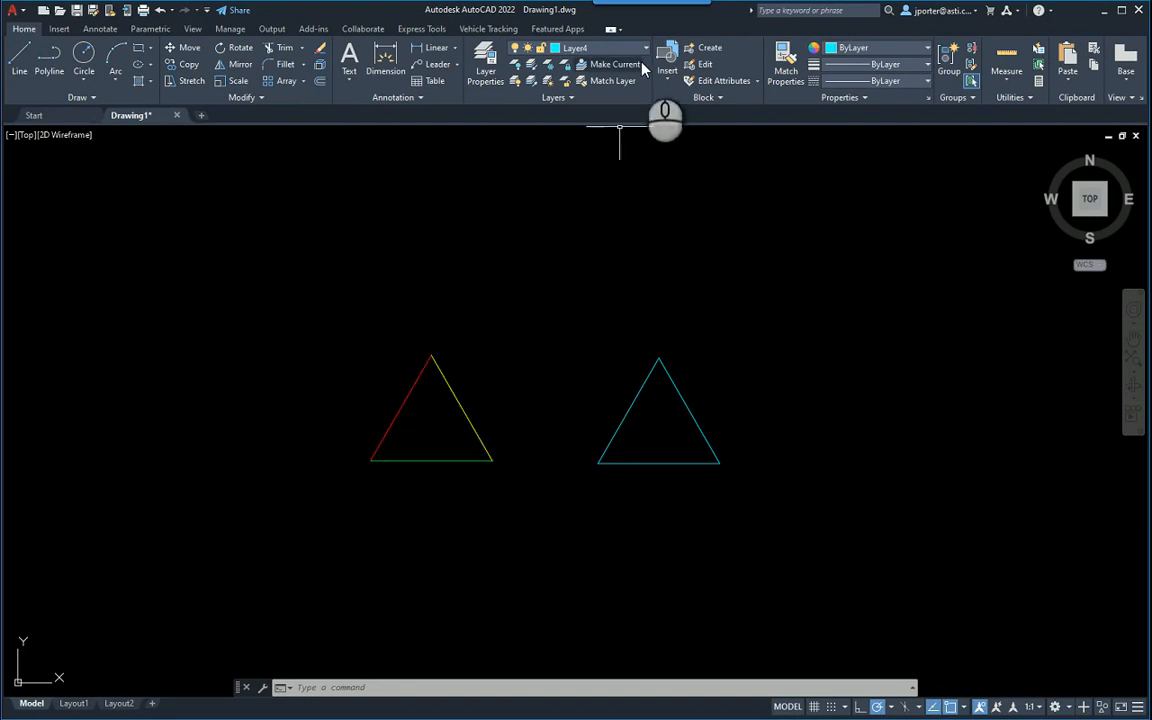
# Step: Switch Layer1 to magenta via the Layer drop-down, then restore its original colour
pyautogui.click(646, 48)
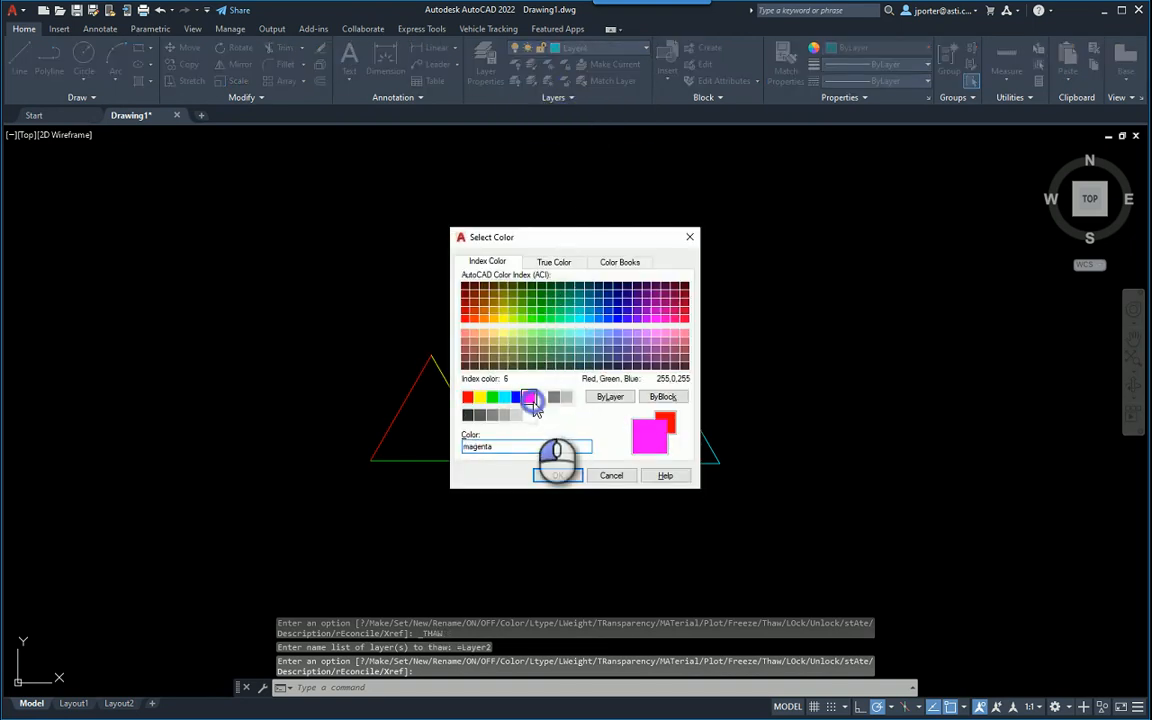
pyautogui.click(558, 475)
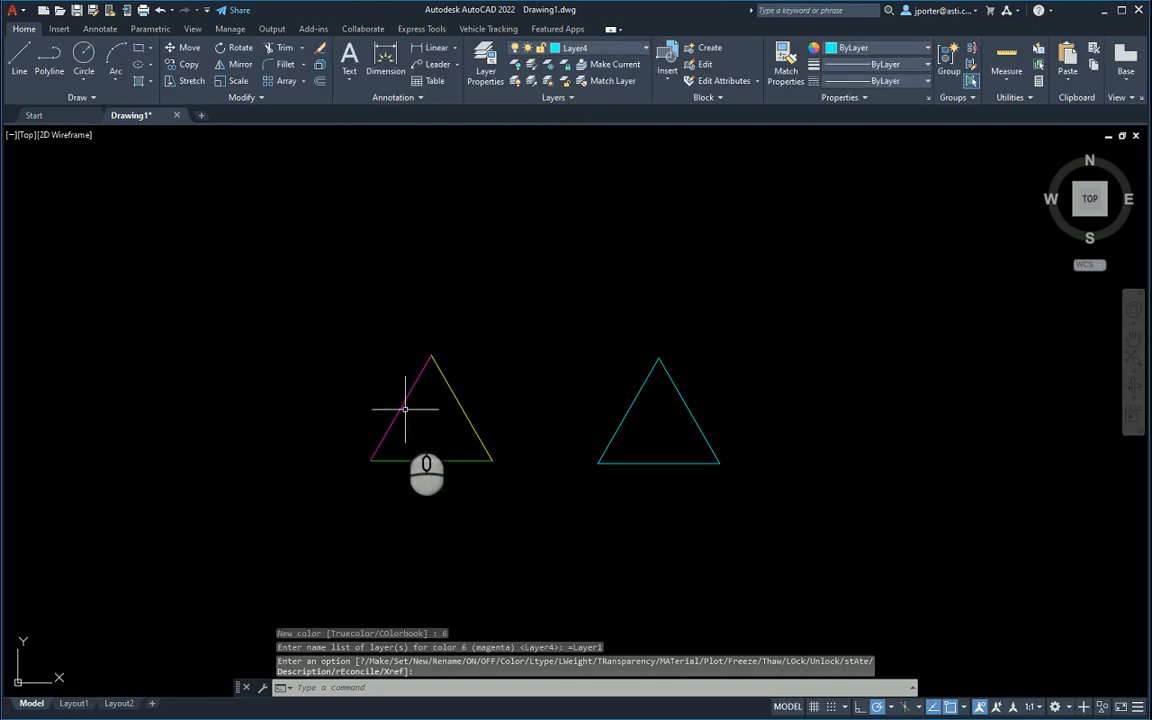
pyautogui.click(645, 48)
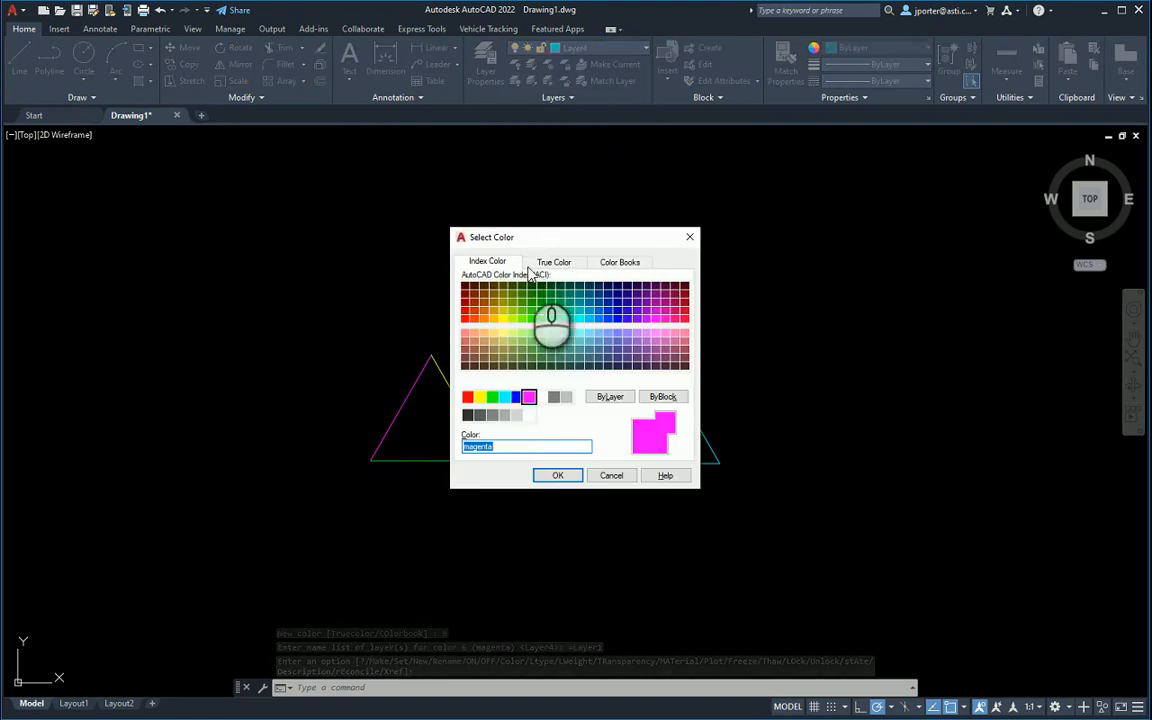
pyautogui.click(557, 475)
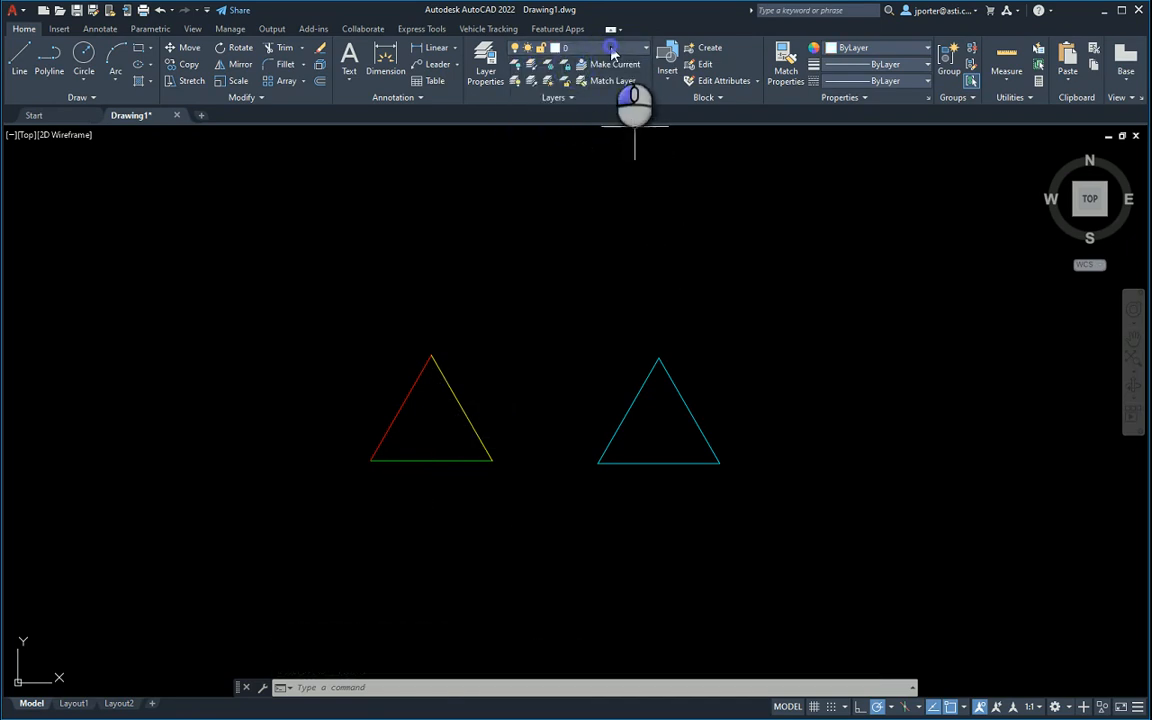
# Step: Change Layer4 to blue, turning TRIANGLE-2 blue, then set Layer4 back to cyan
pyautogui.click(645, 48)
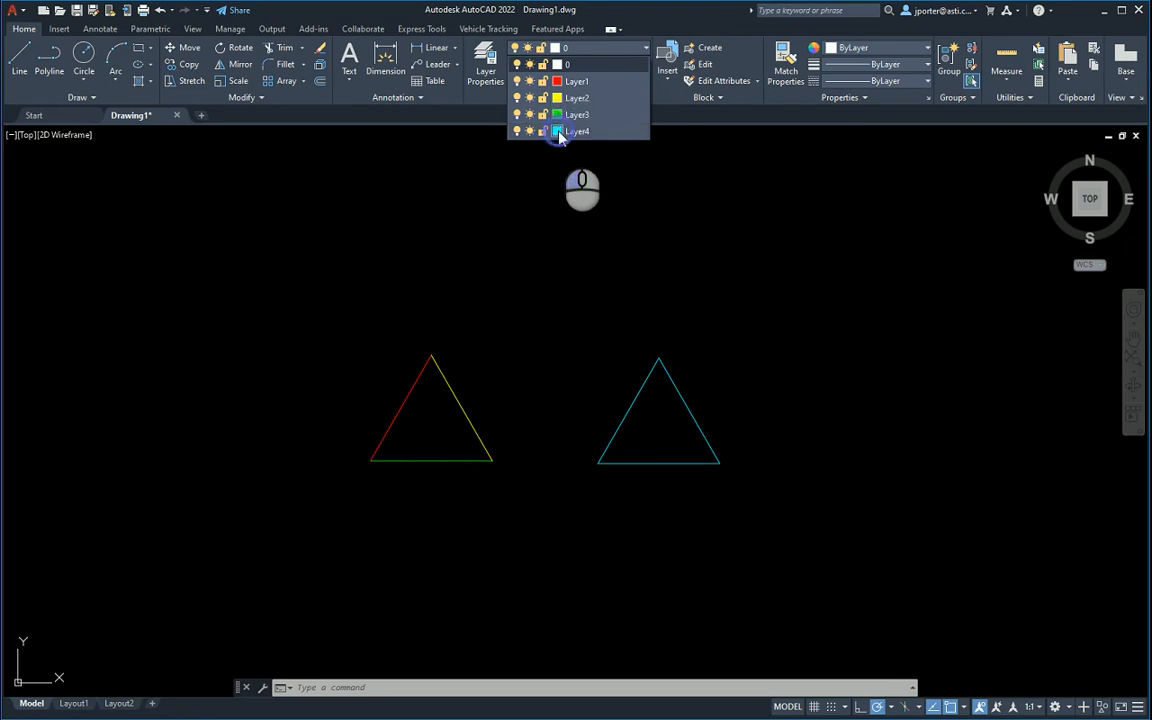
pyautogui.click(557, 131)
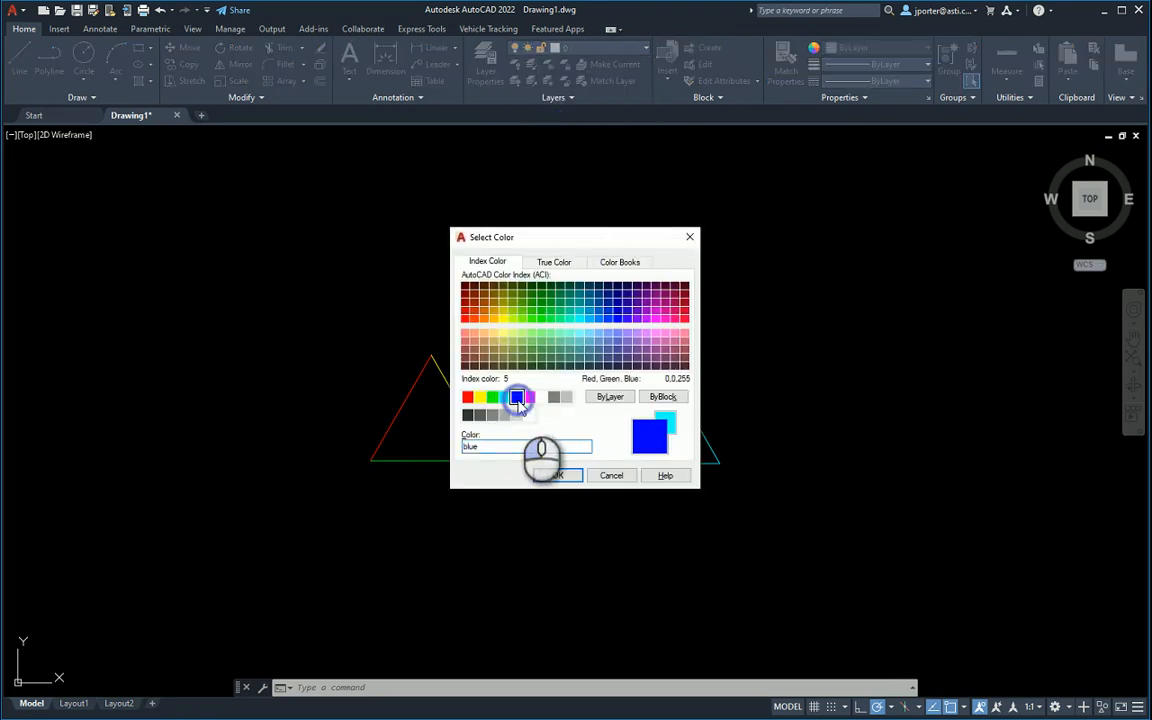
pyautogui.click(554, 475)
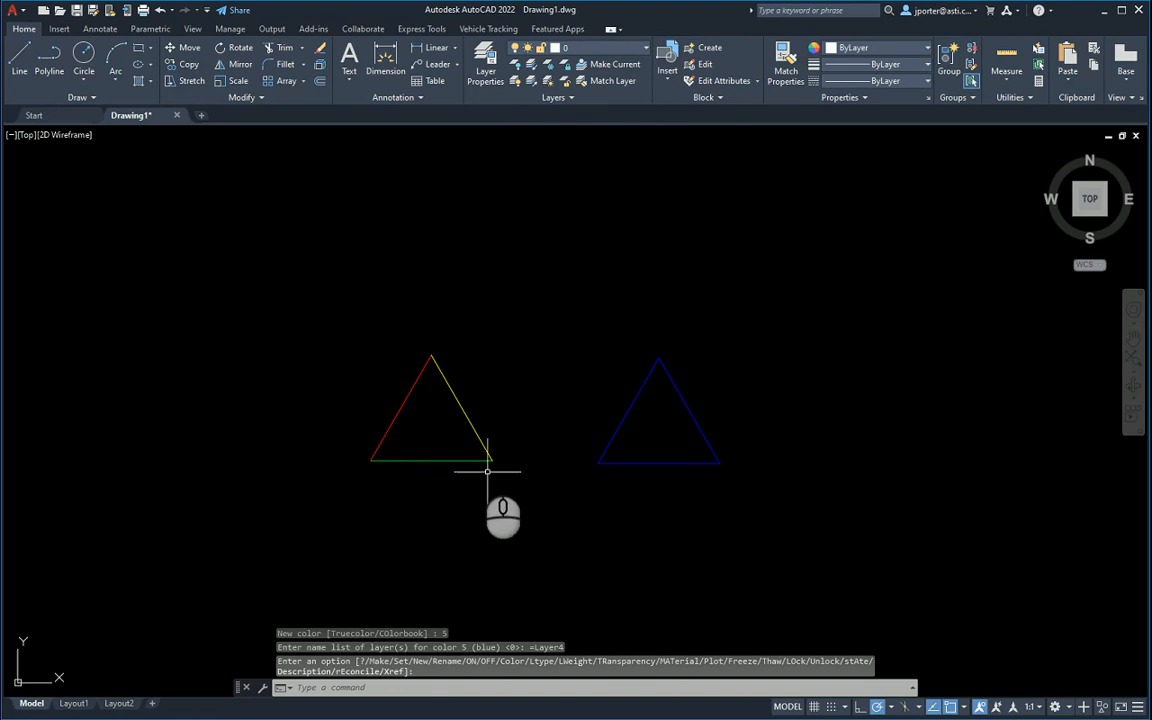
pyautogui.moveTo(423, 355)
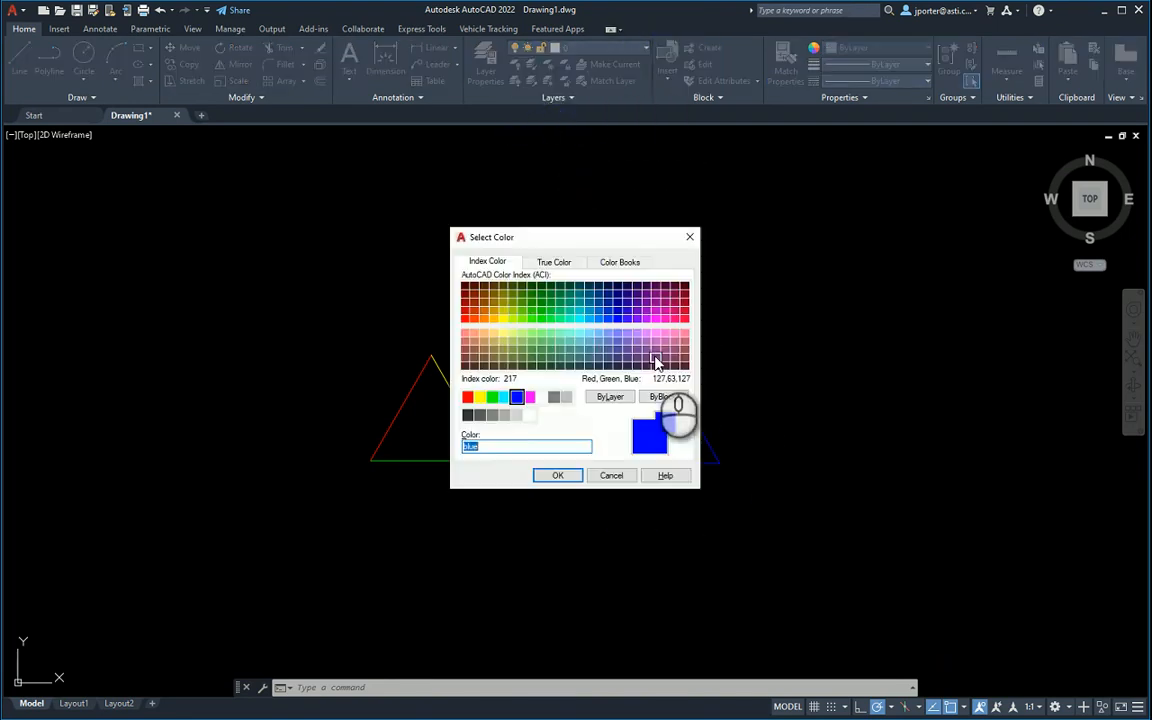
pyautogui.click(505, 397)
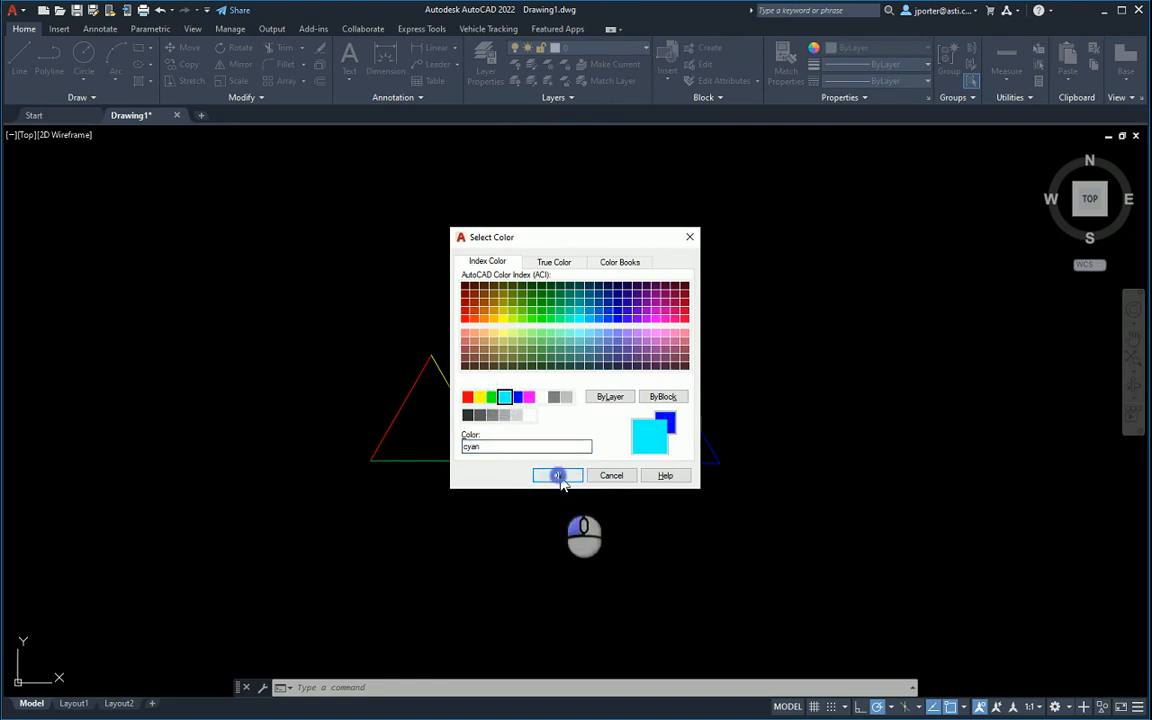
pyautogui.click(557, 475)
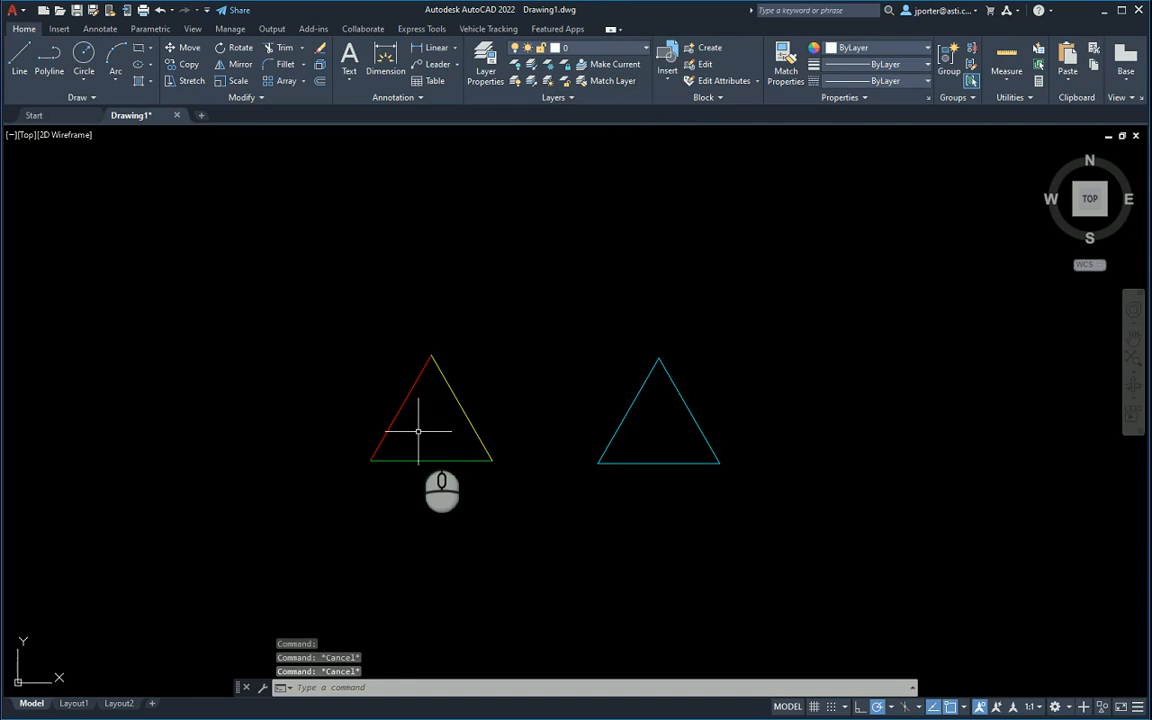
# Step: Show the Layer drop-down list to reach Layer4's freeze toggle
pyautogui.click(646, 48)
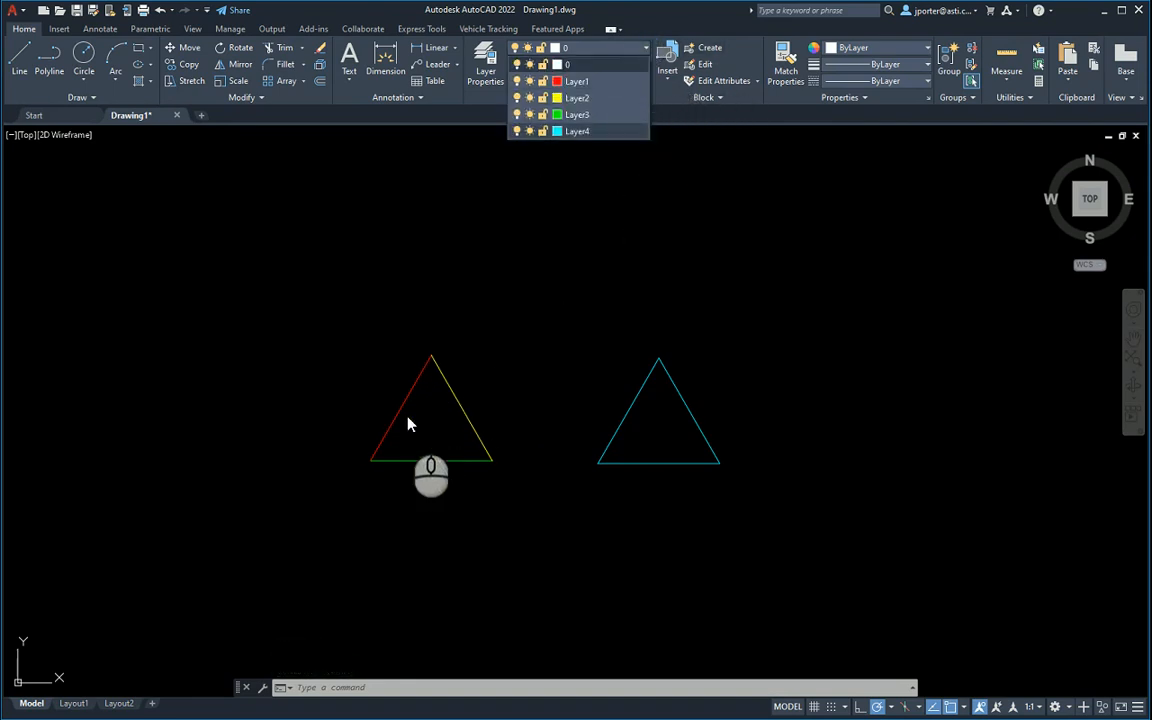
pyautogui.moveTo(500, 316)
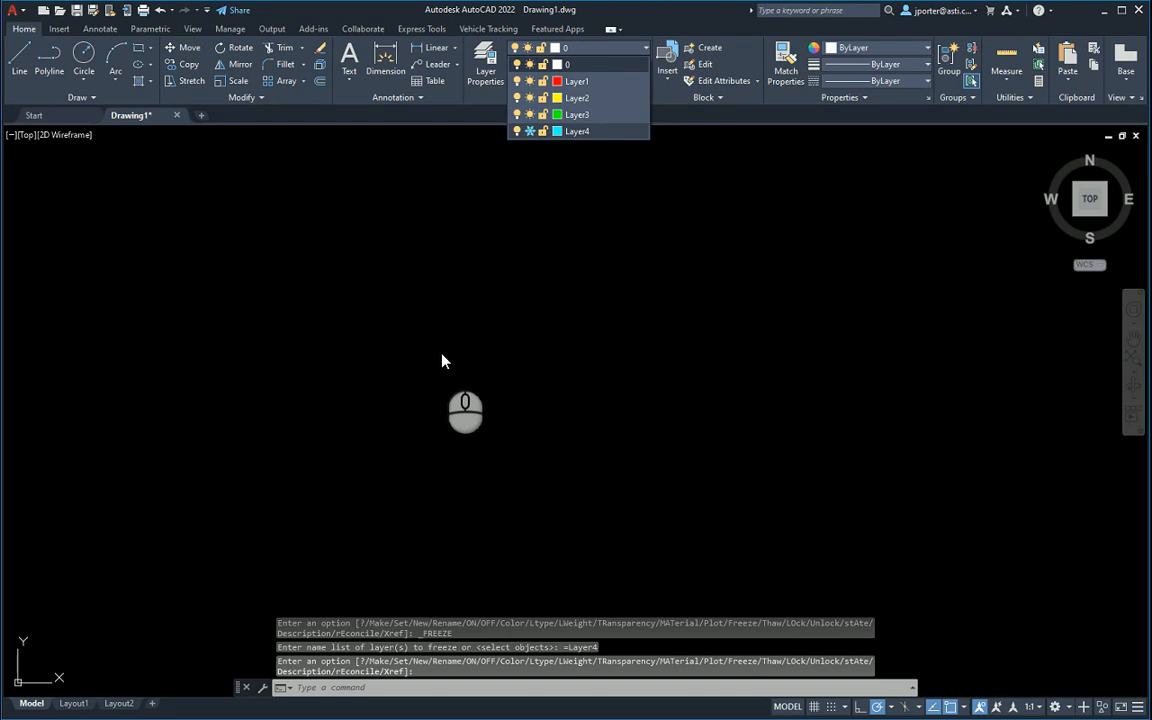
pyautogui.moveTo(408, 388)
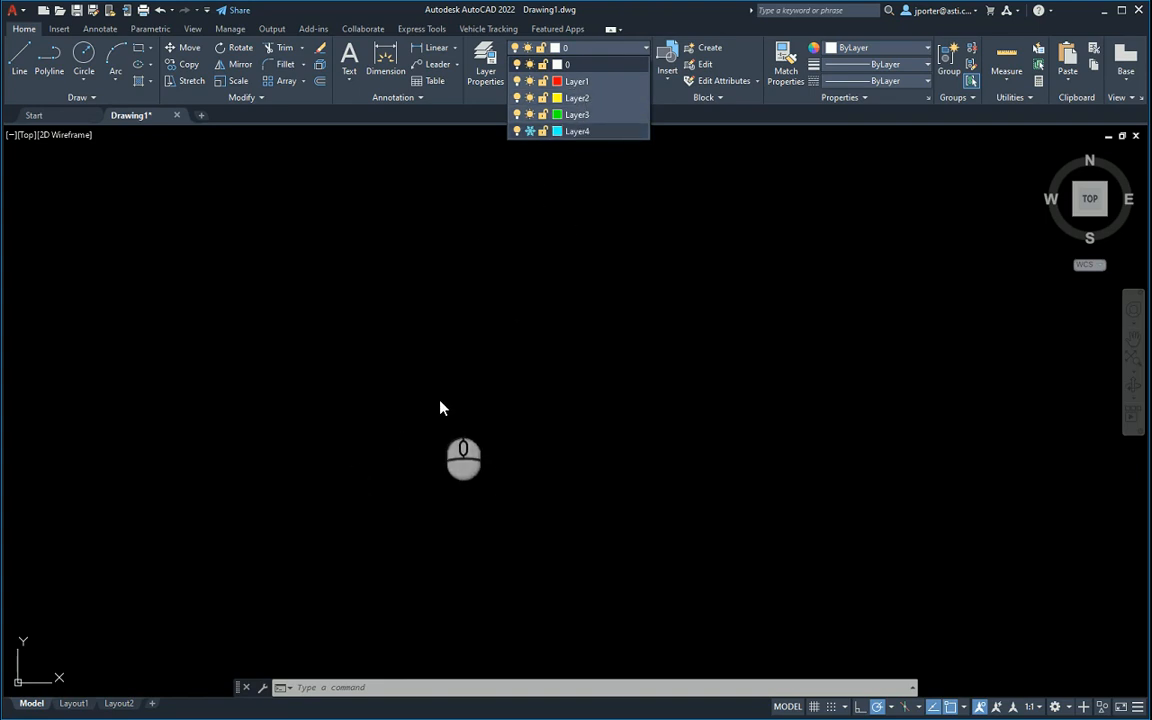
pyautogui.moveTo(528, 146)
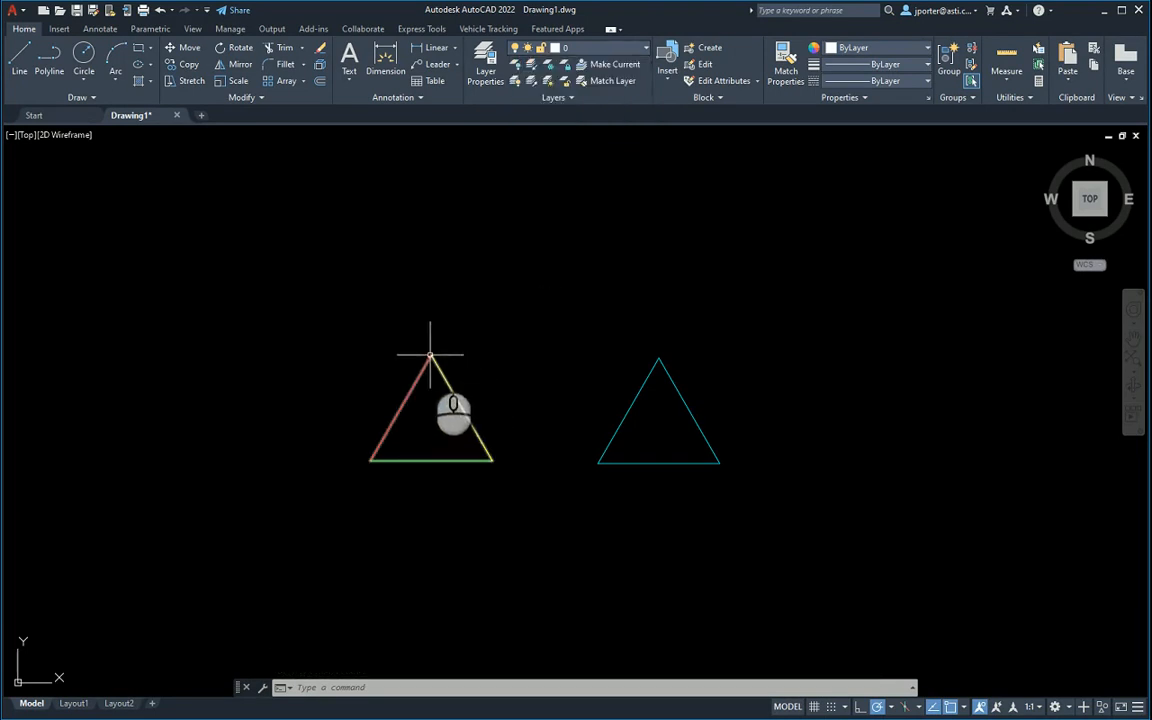
pyautogui.moveTo(460, 487)
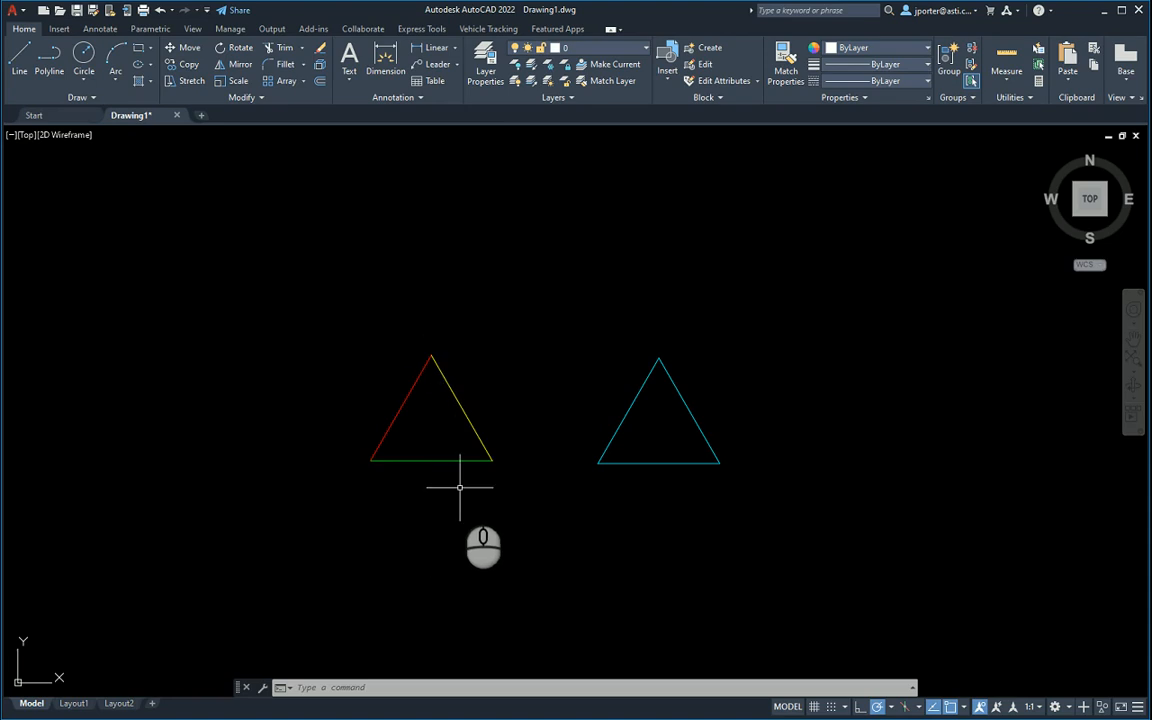